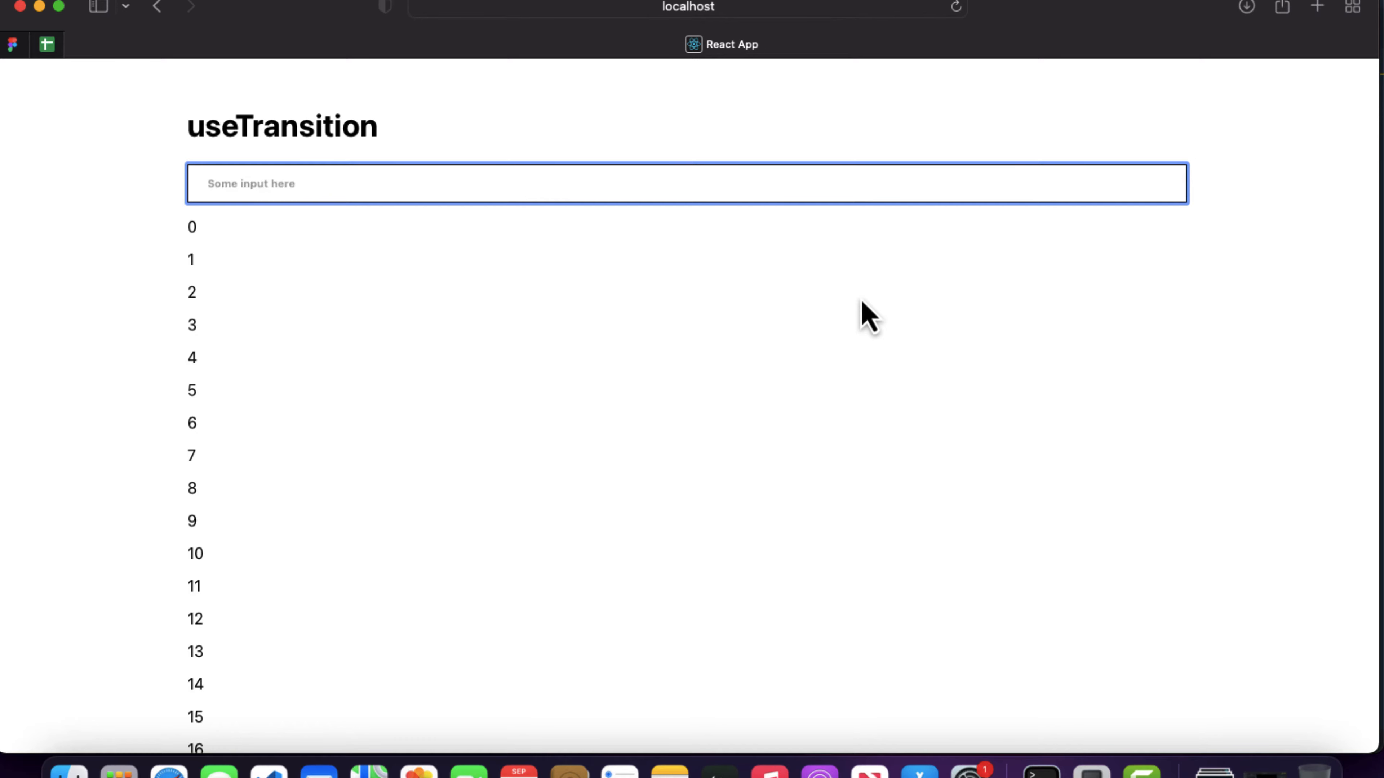
mouse_move(197, 220)
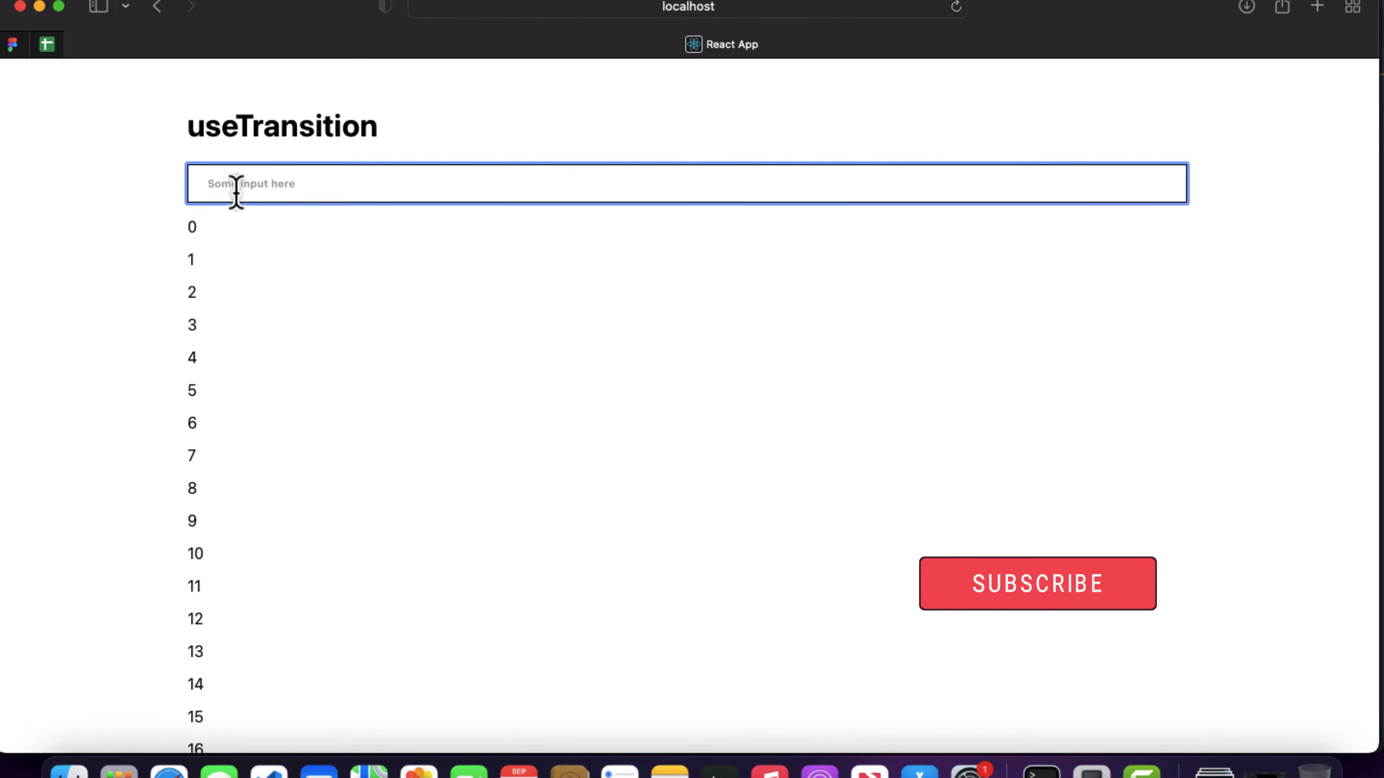
Step: Try filtering the demo's number list with 11, then clear the filter text again
click(1038, 584)
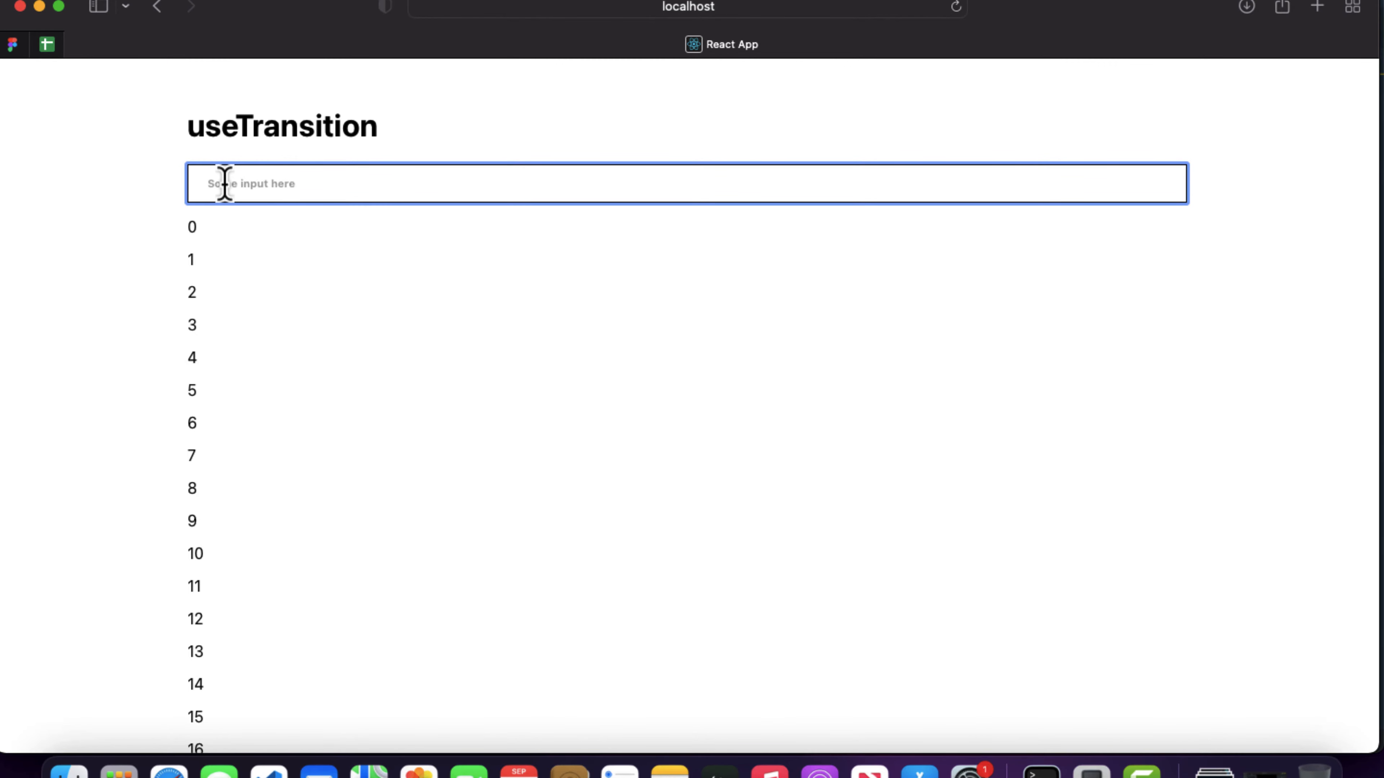
text(11)
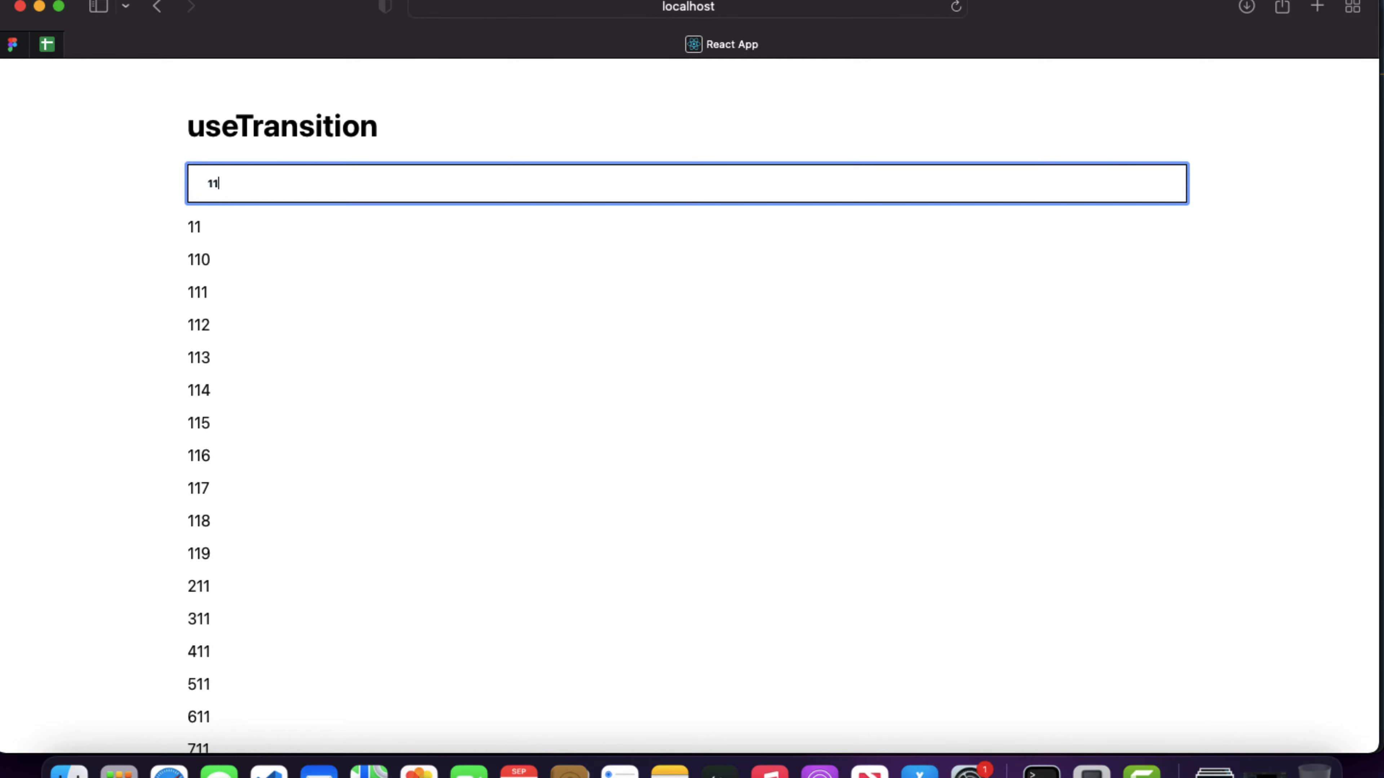
scroll(down, 3)
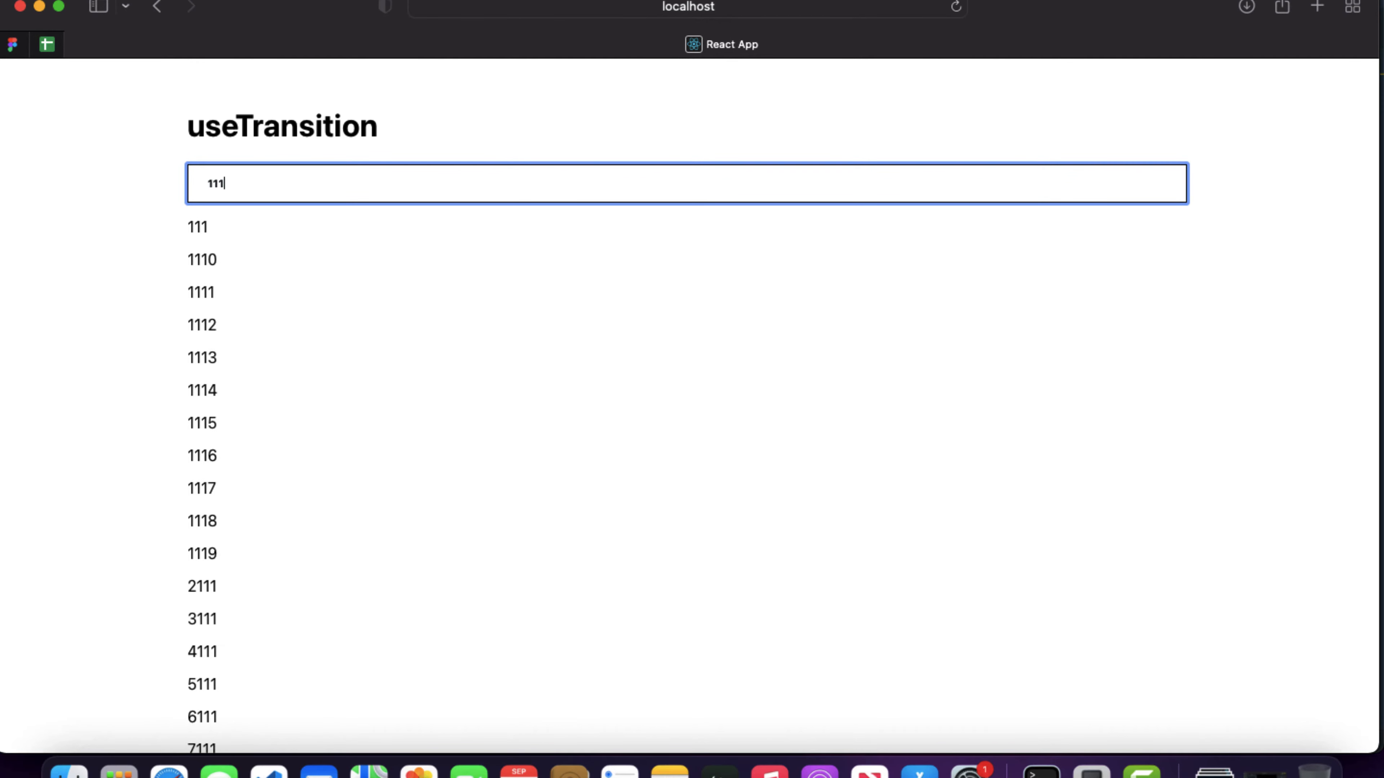
key(Backspace)
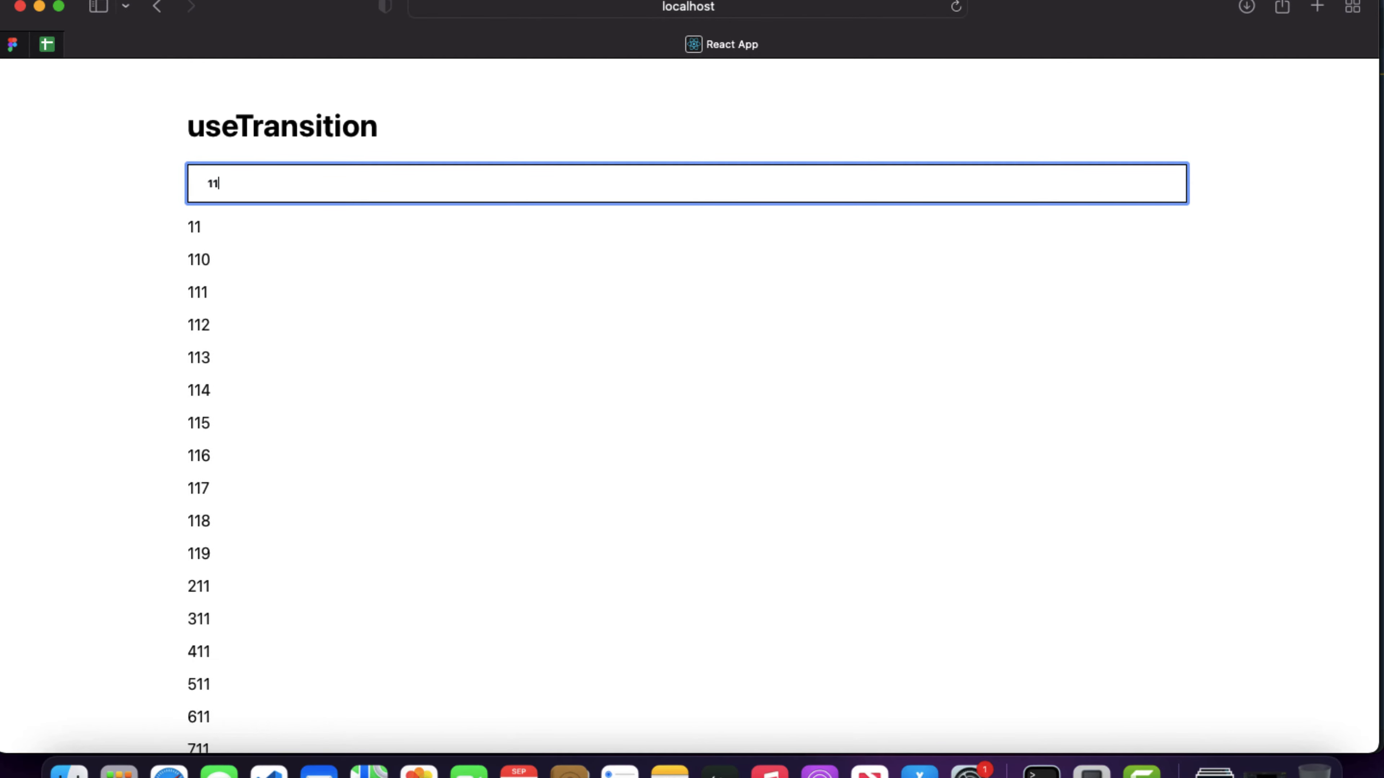
key(Backspace)
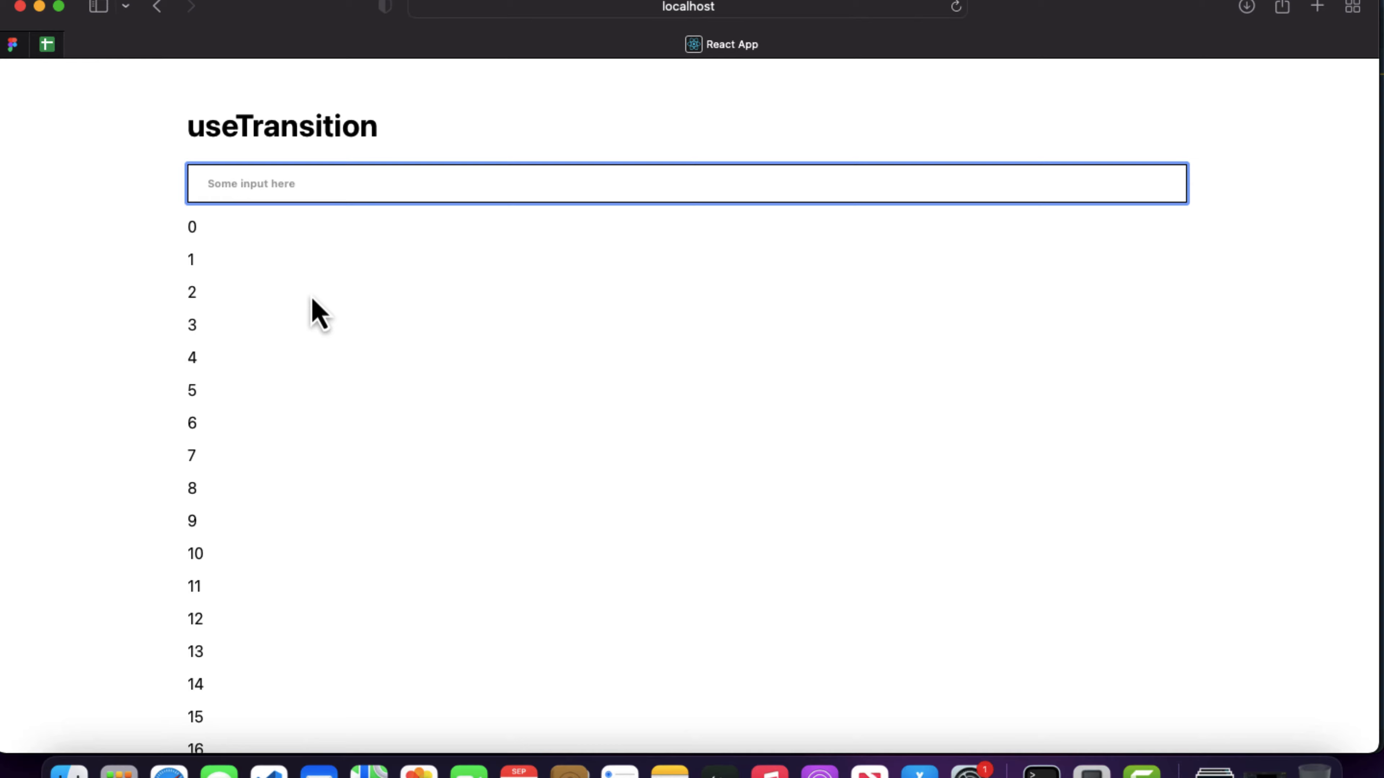
mouse_move(876, 240)
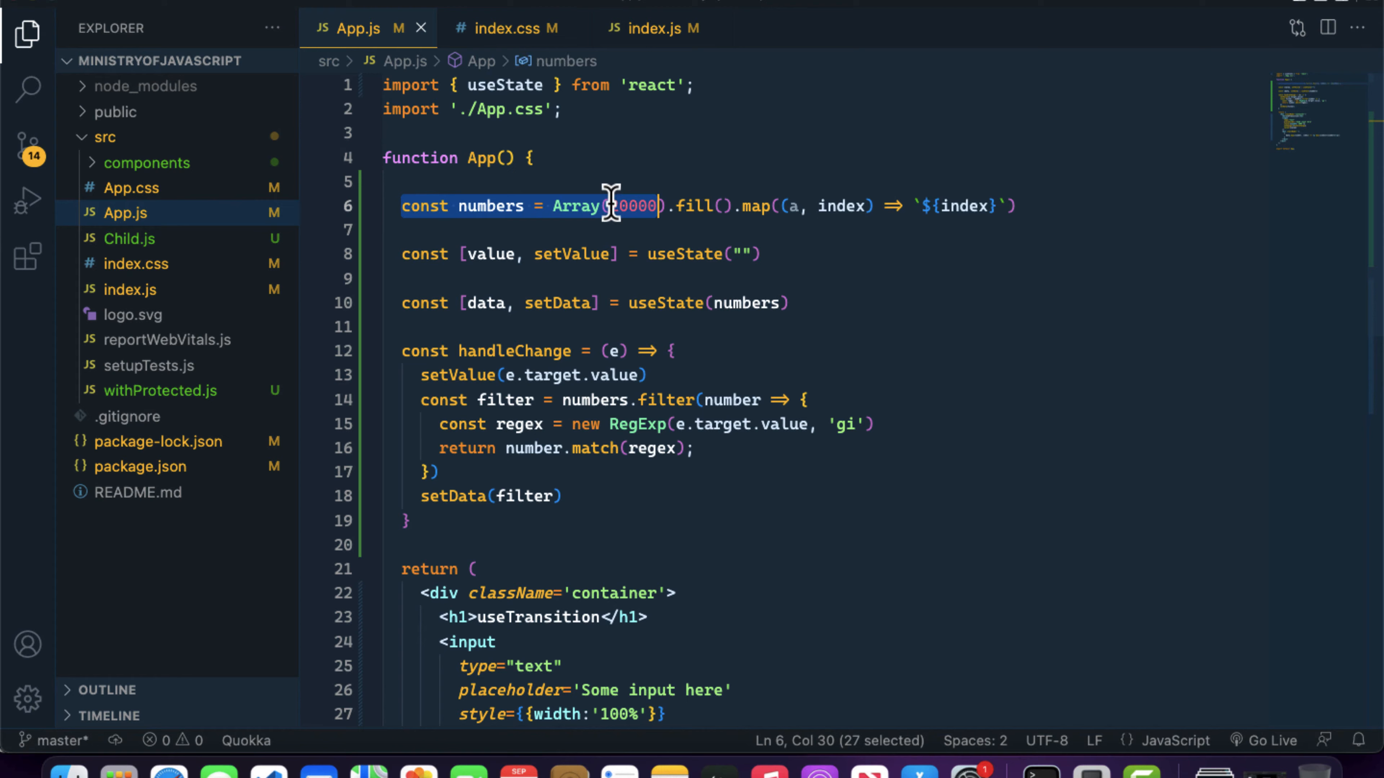
mouse_move(582, 205)
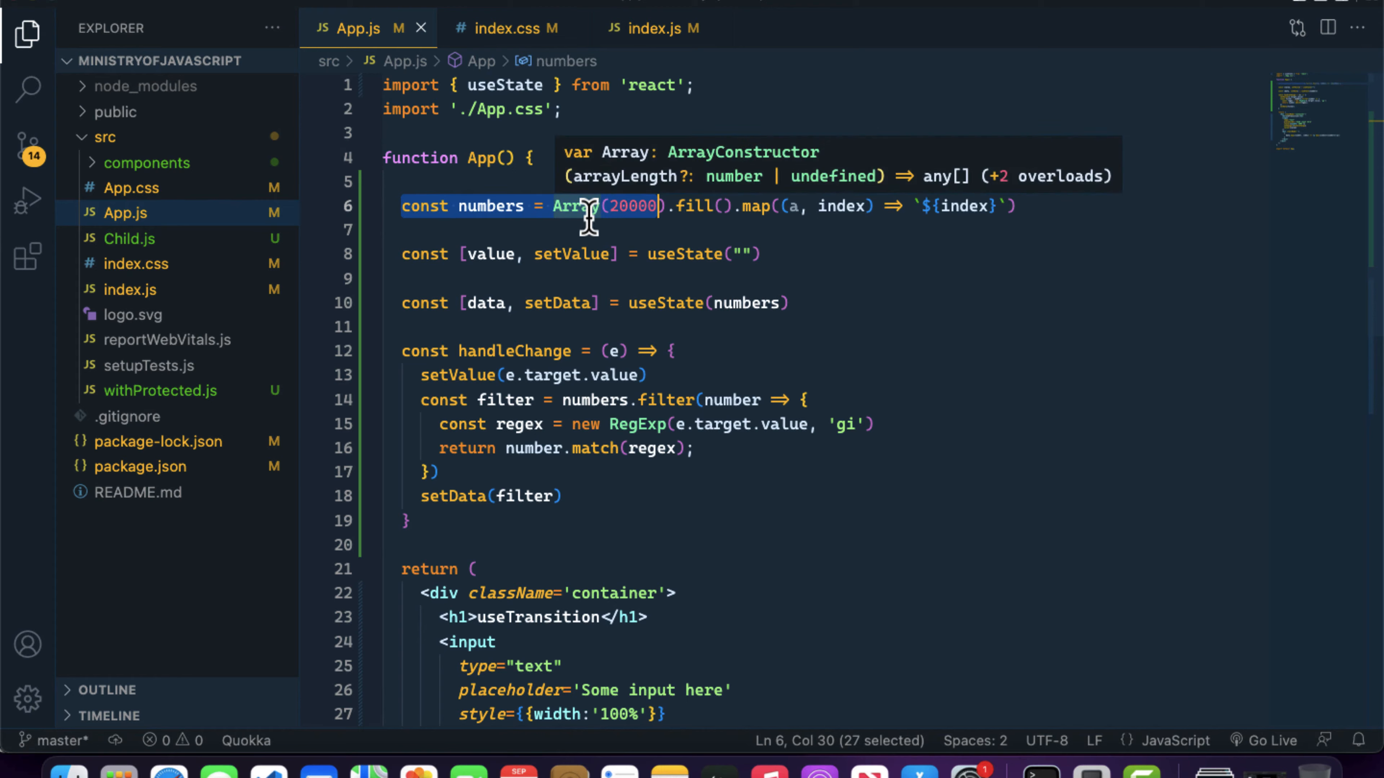
mouse_move(634, 219)
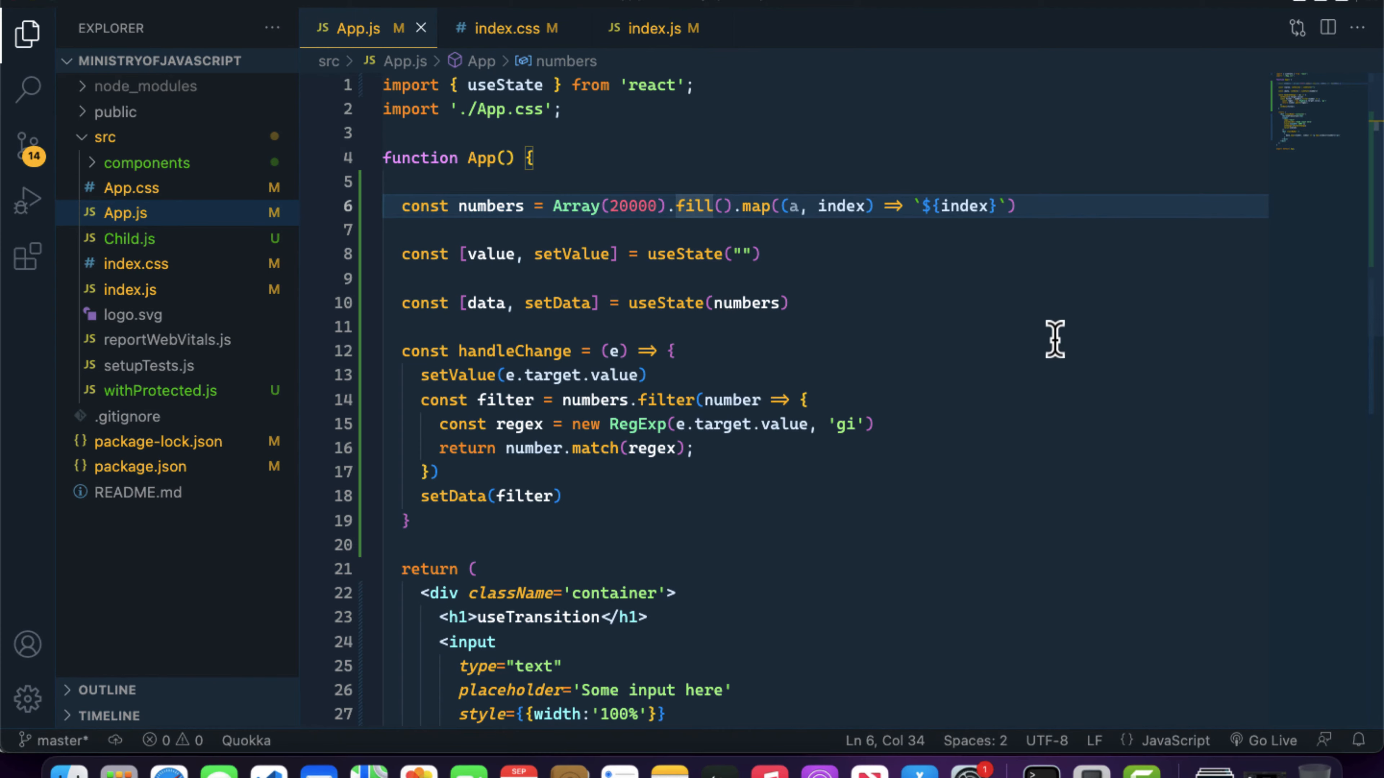
Step: Declare const [isPending, startTransition] = useTransition() below the data state, importing useTransition from react
drag(400, 303, 511, 302)
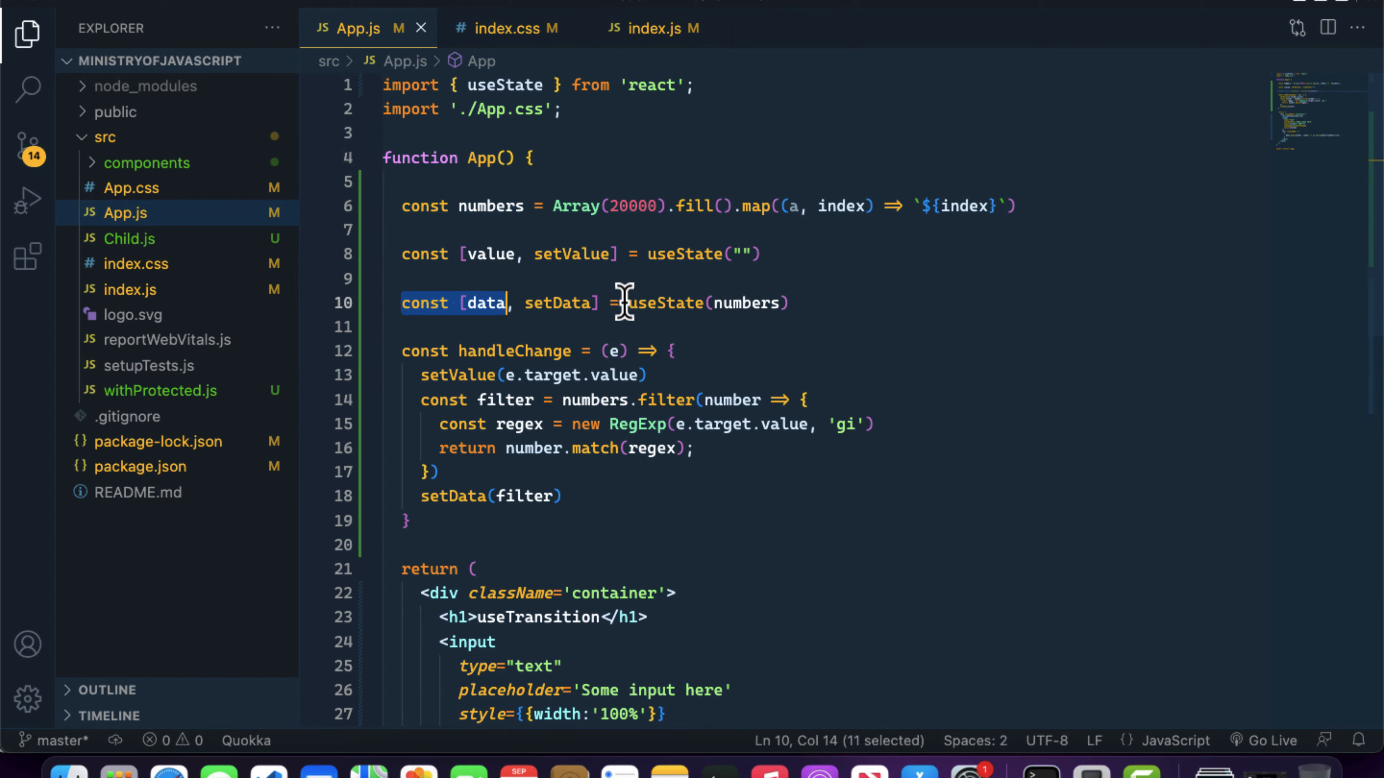
double_click(422, 254)
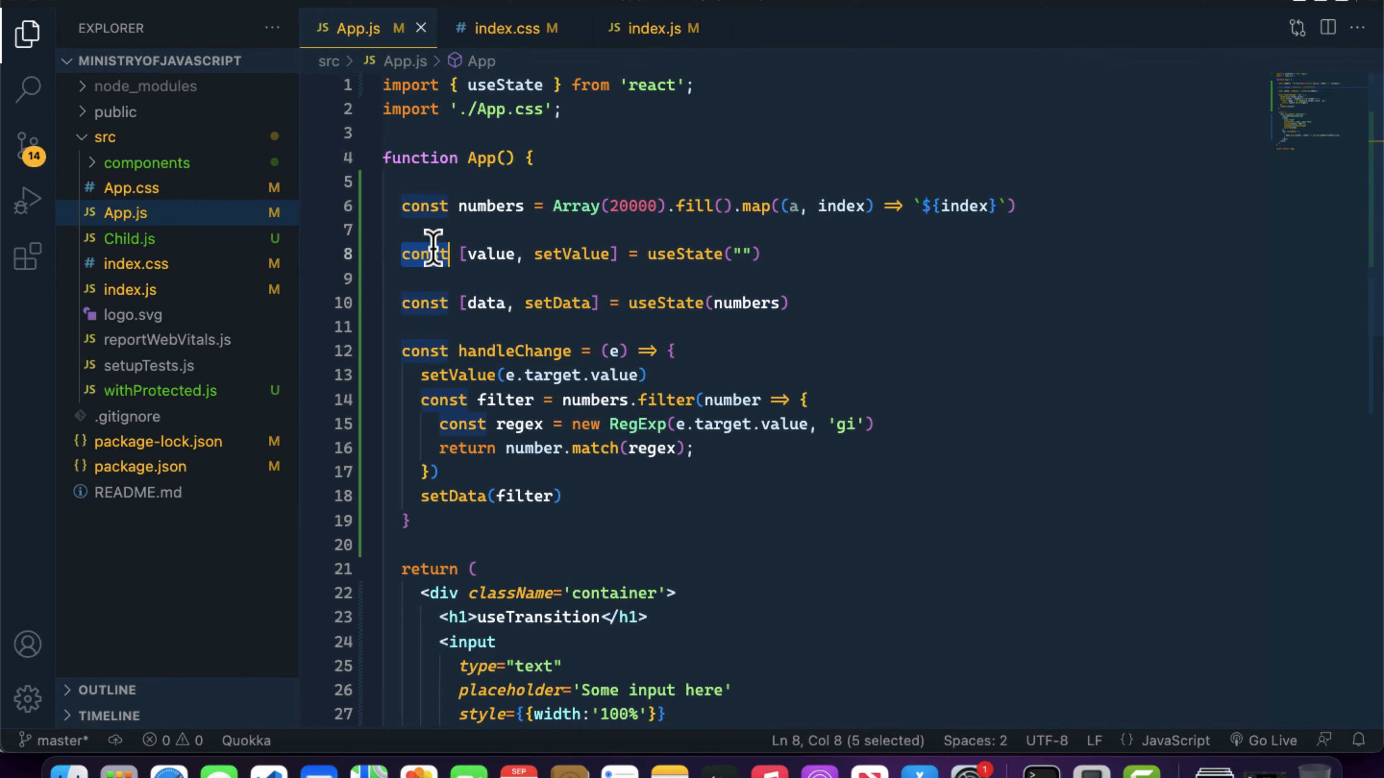
mouse_move(452, 374)
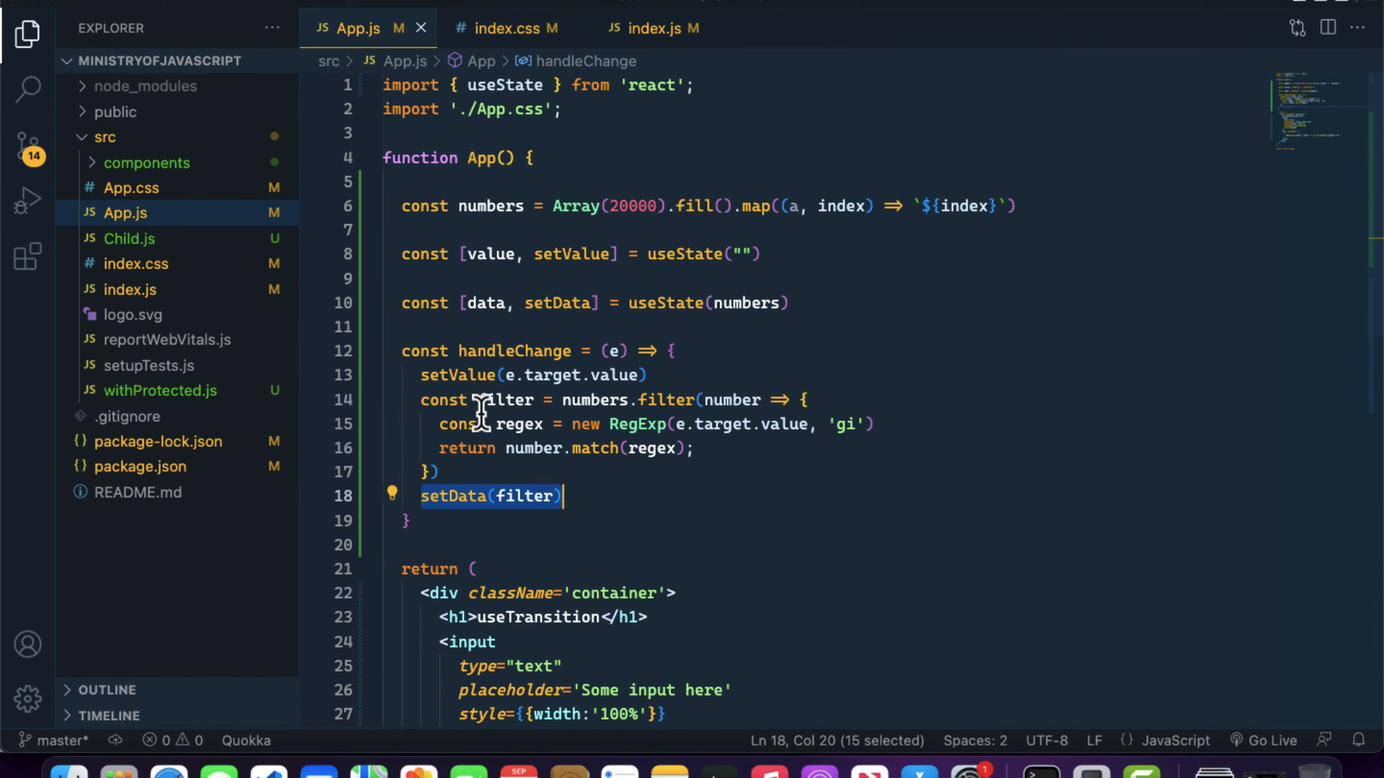
mouse_move(607, 494)
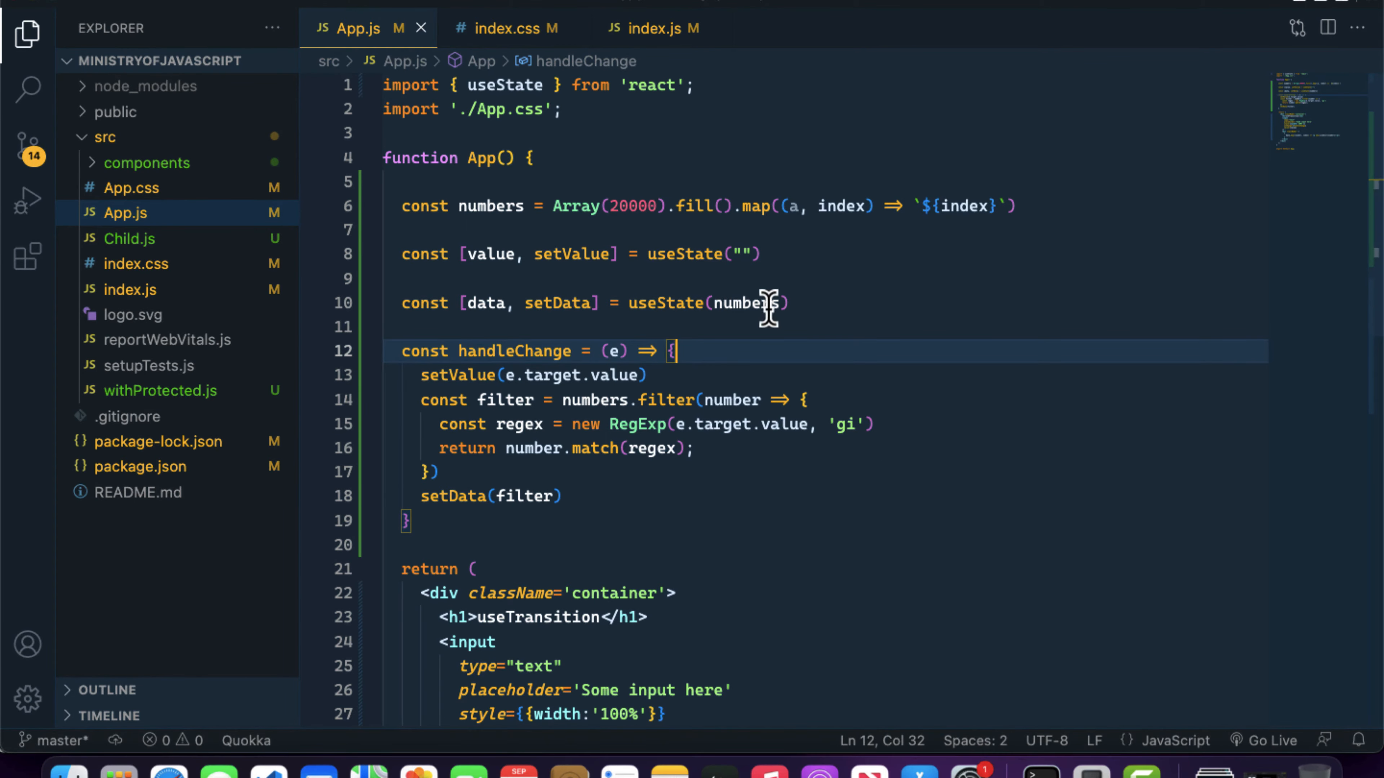
text(use)
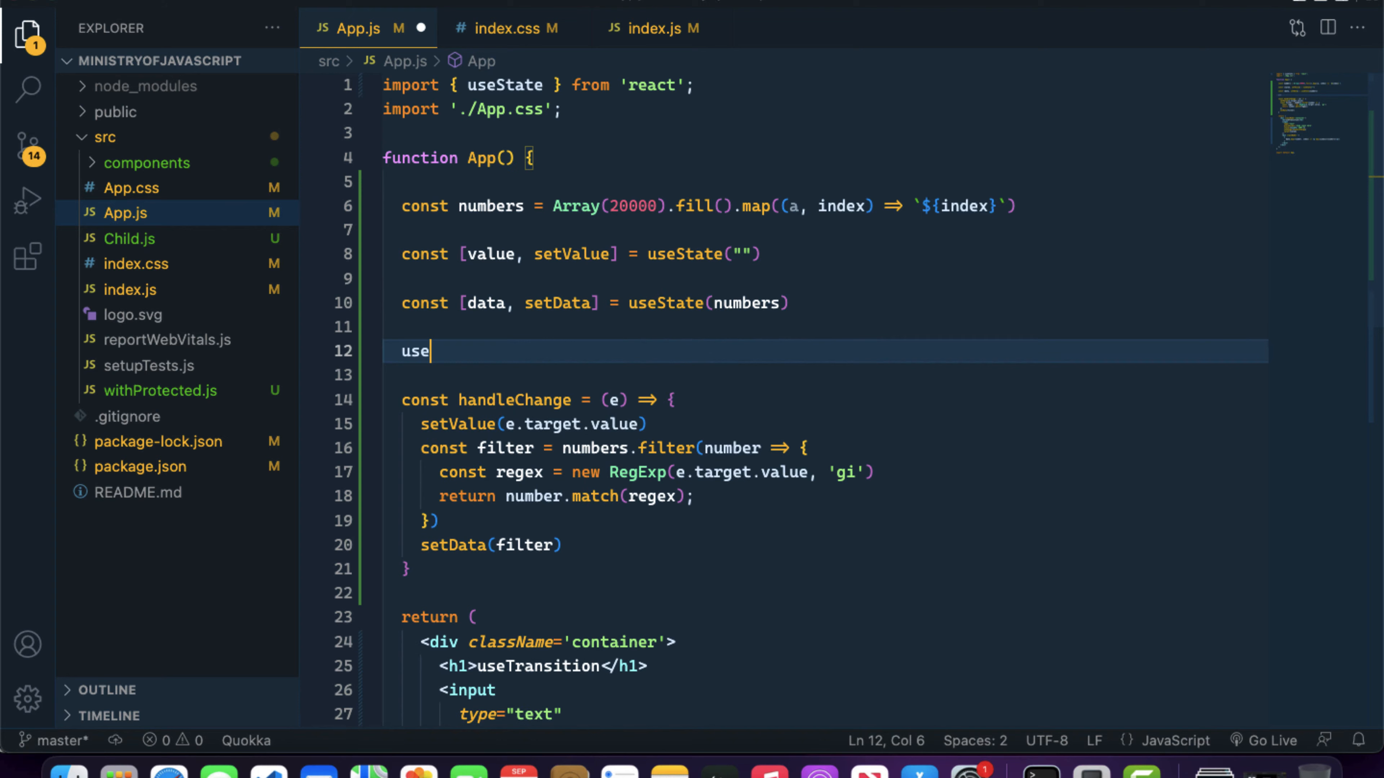
text(Transition())
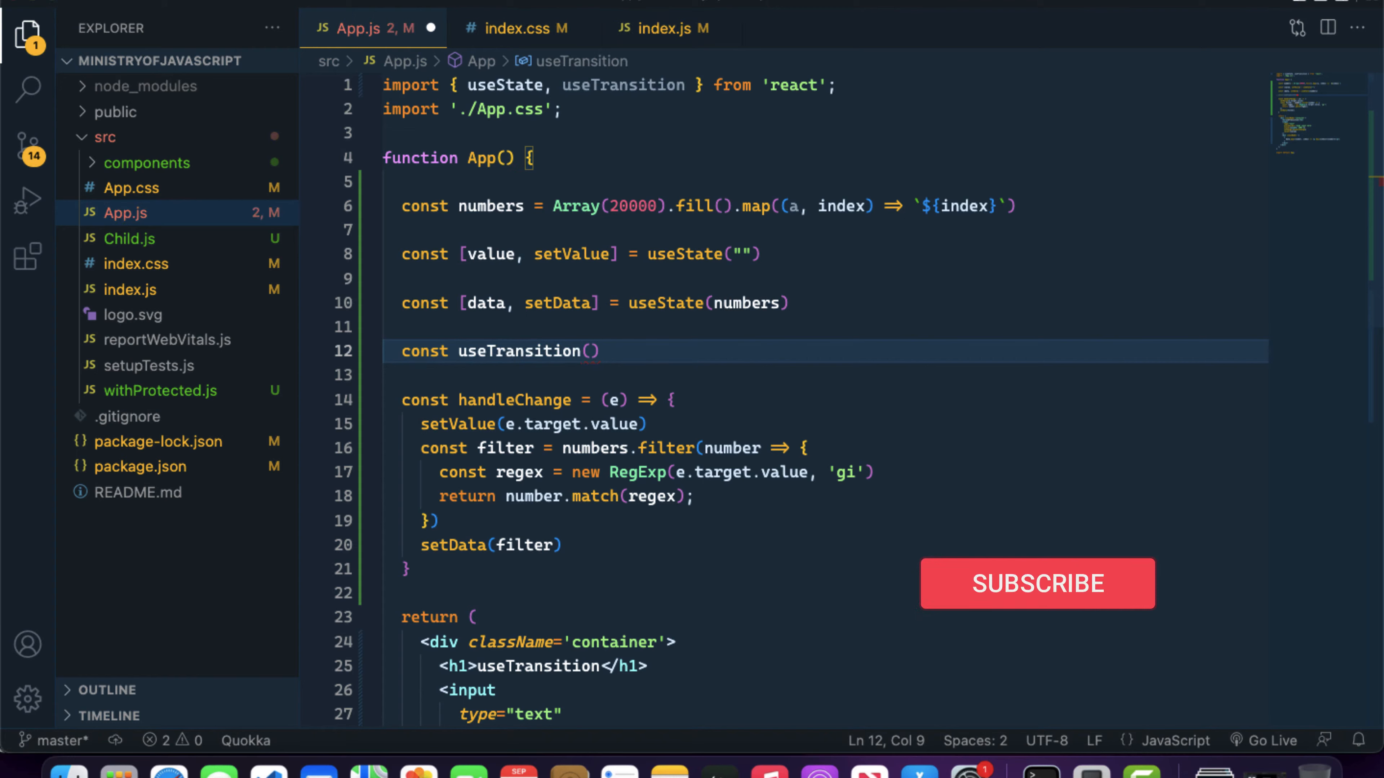
text(isPending, start)
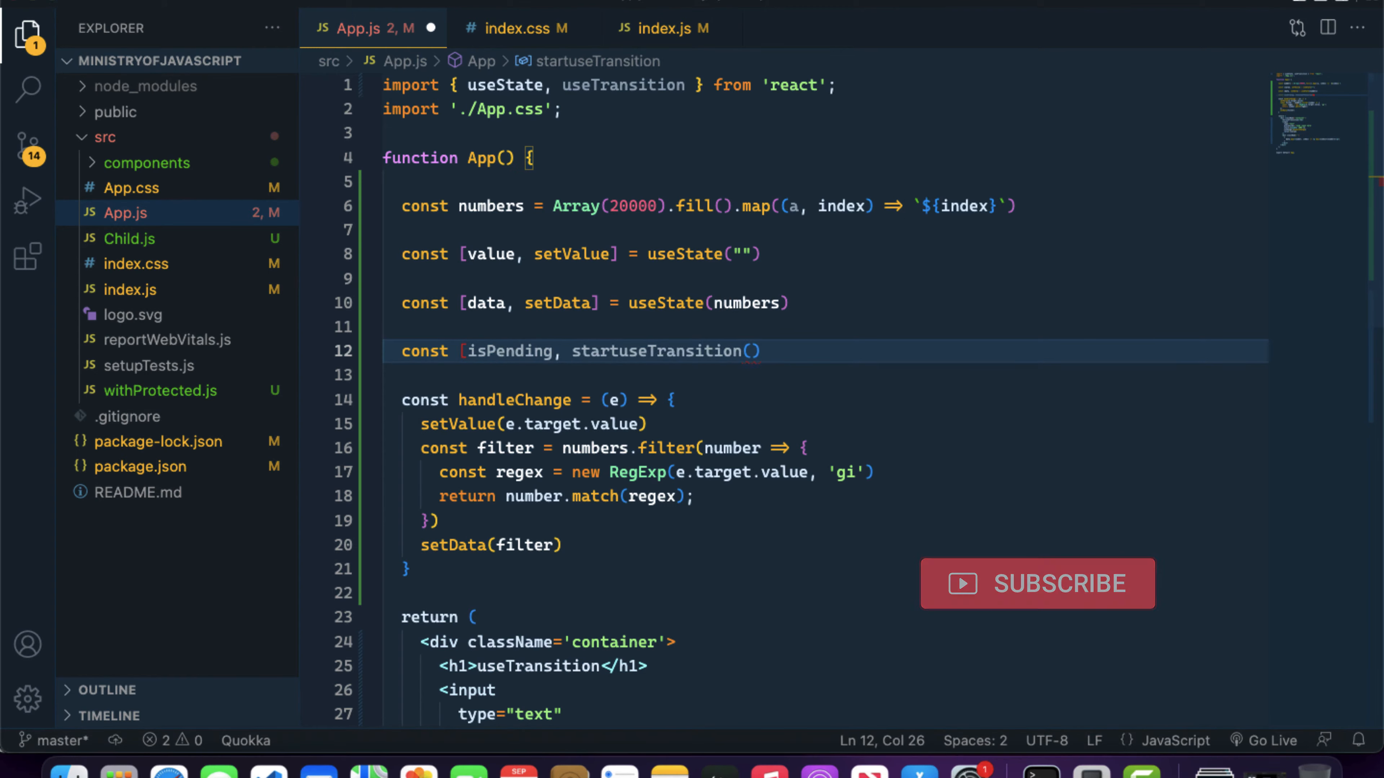
text(Transition])
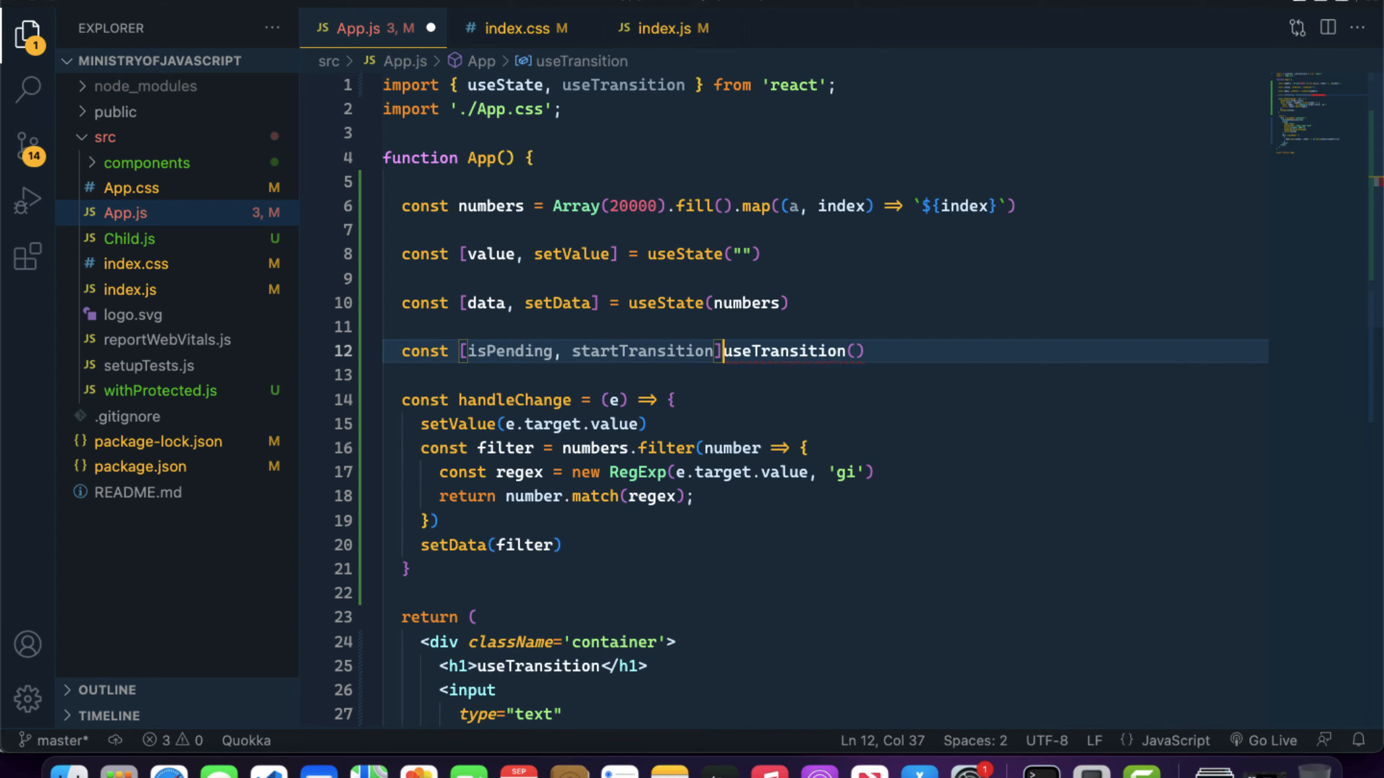
text(=)
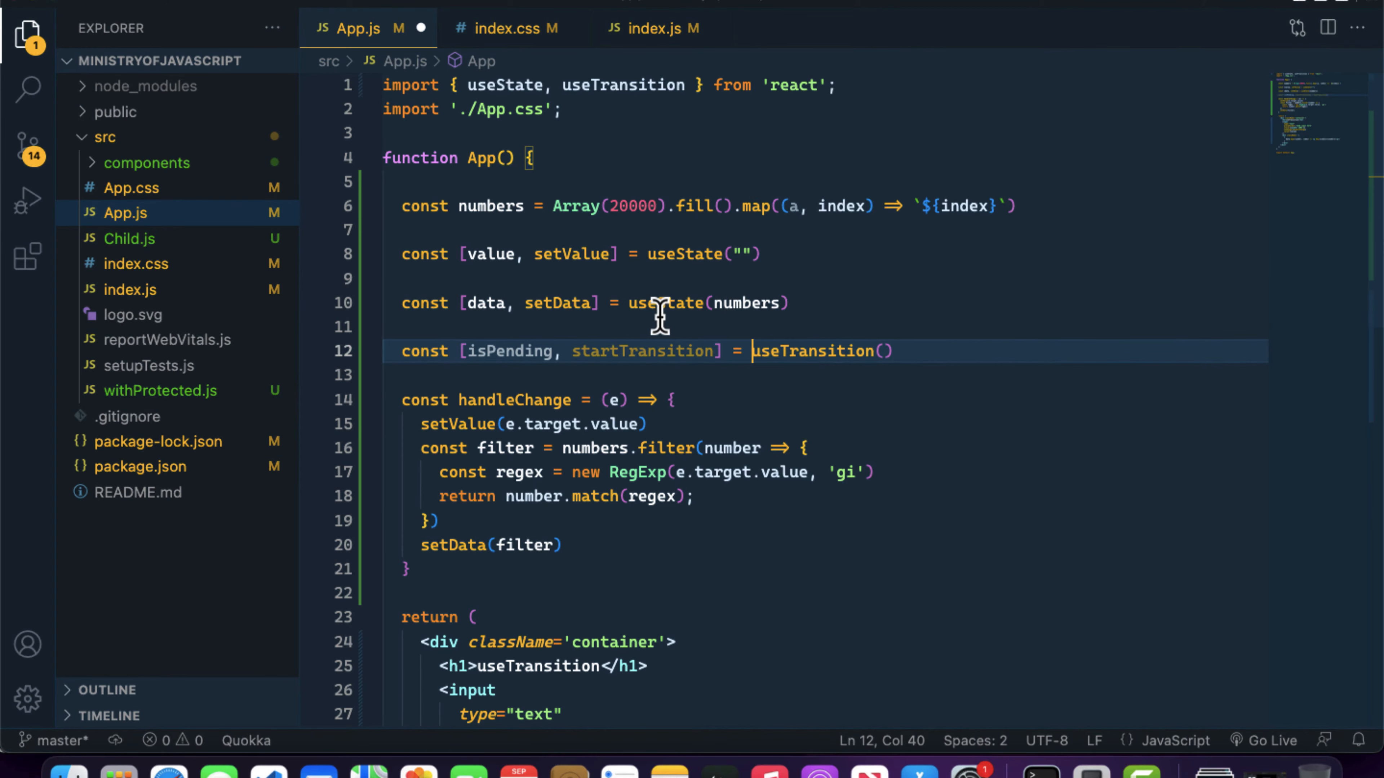
mouse_move(944, 420)
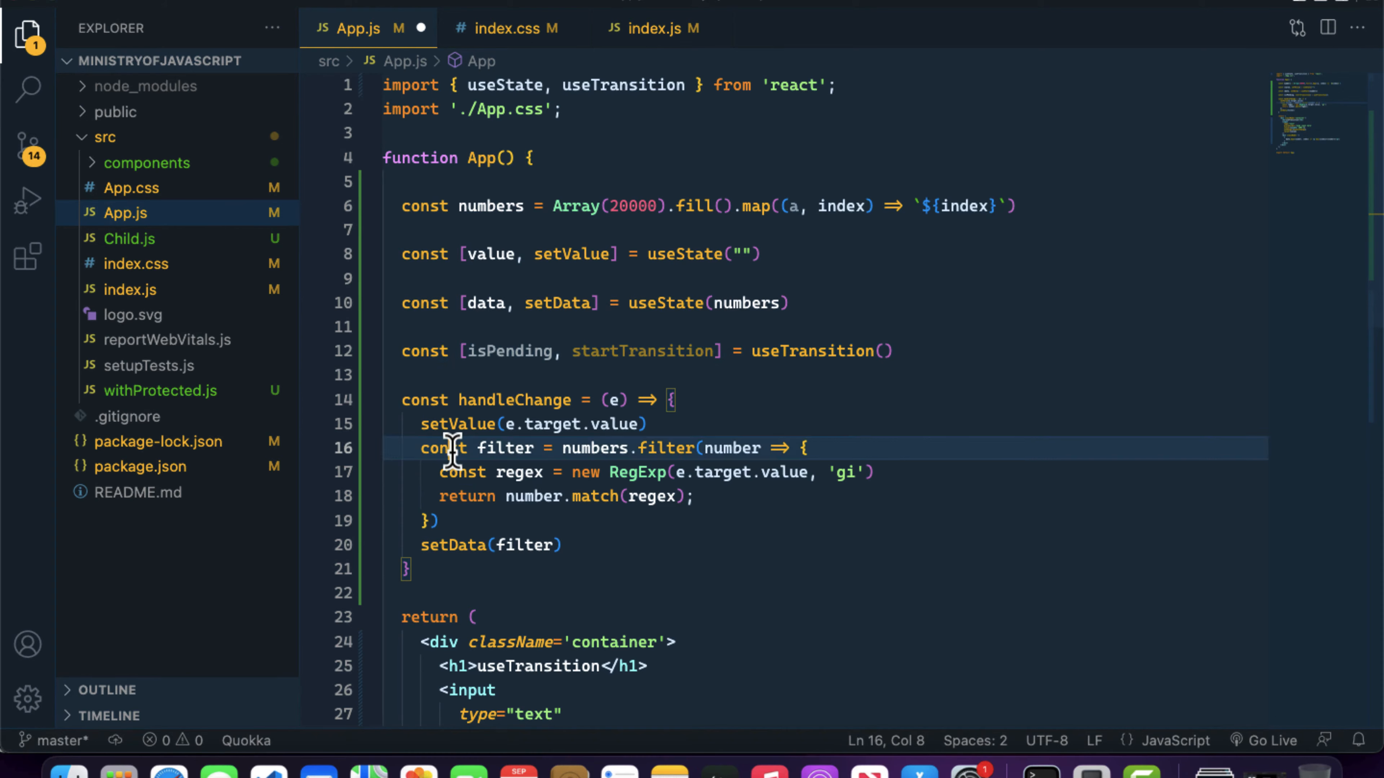
Step: Wrap the filter and setData lines of handleChange inside startTransition(() => { ... })
click(559, 545)
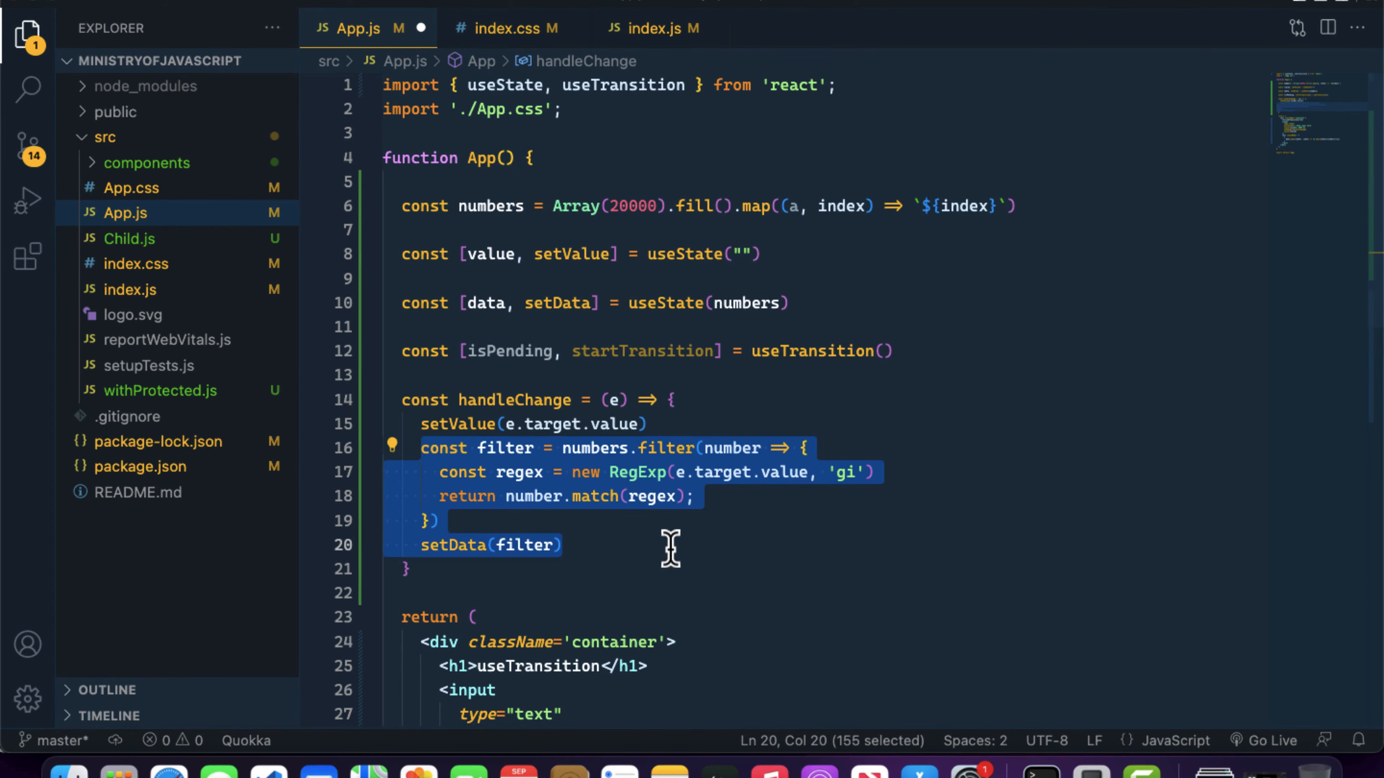
click(444, 461)
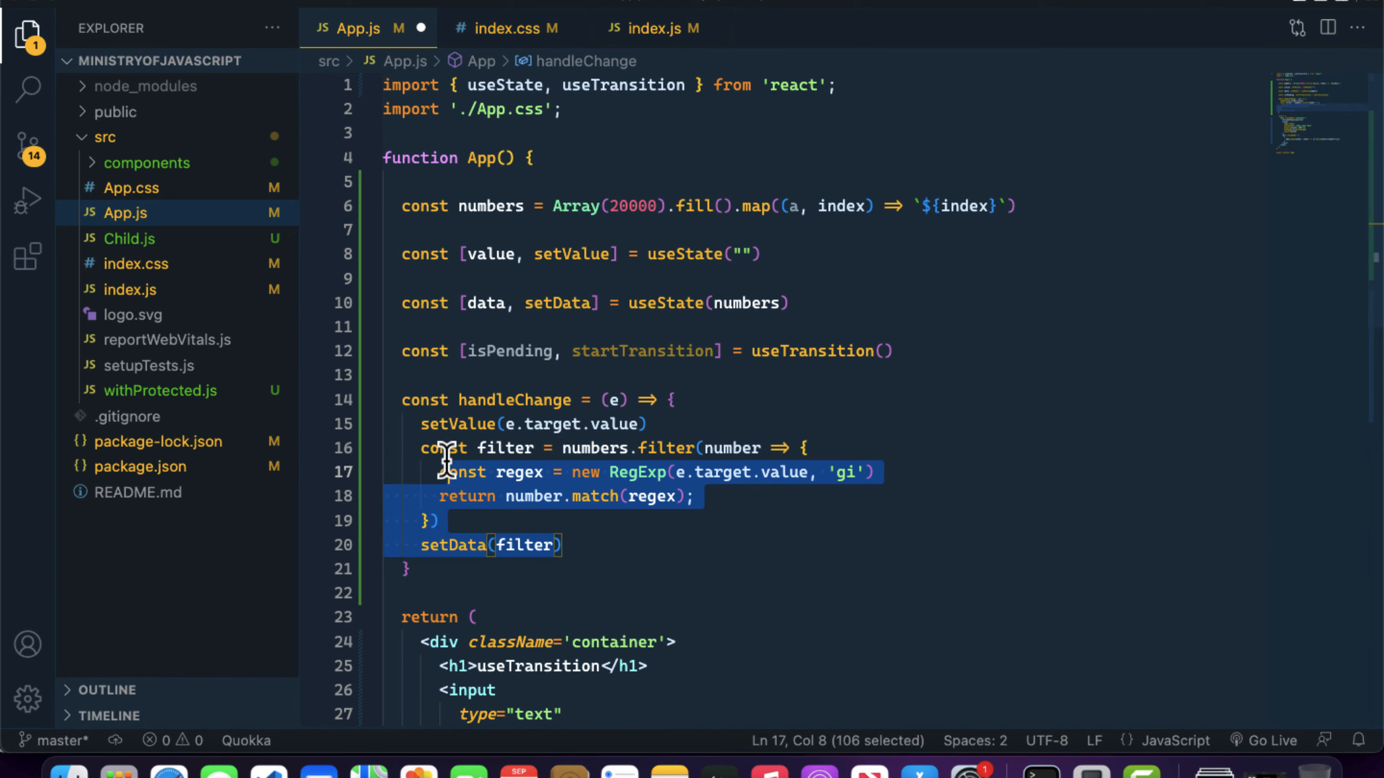
click(424, 447)
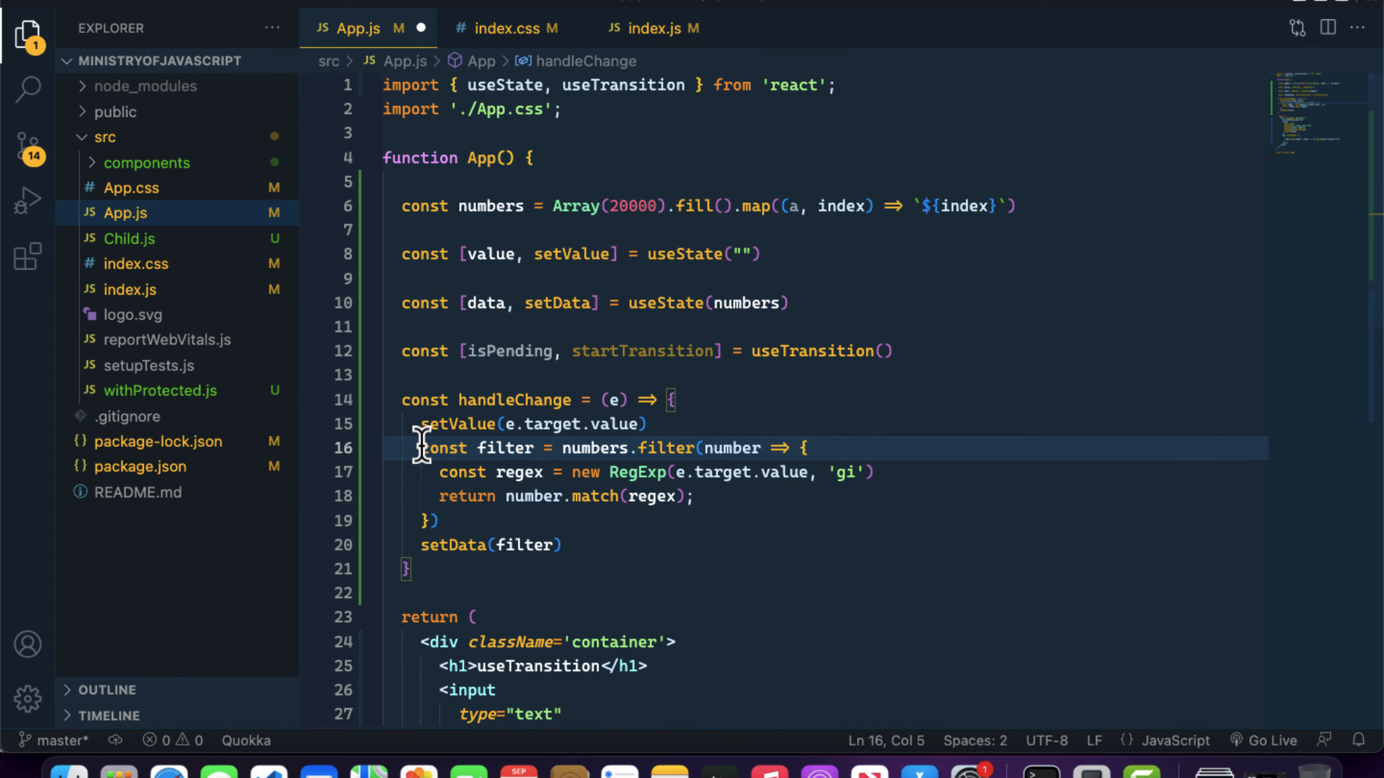
drag(449, 448, 562, 545)
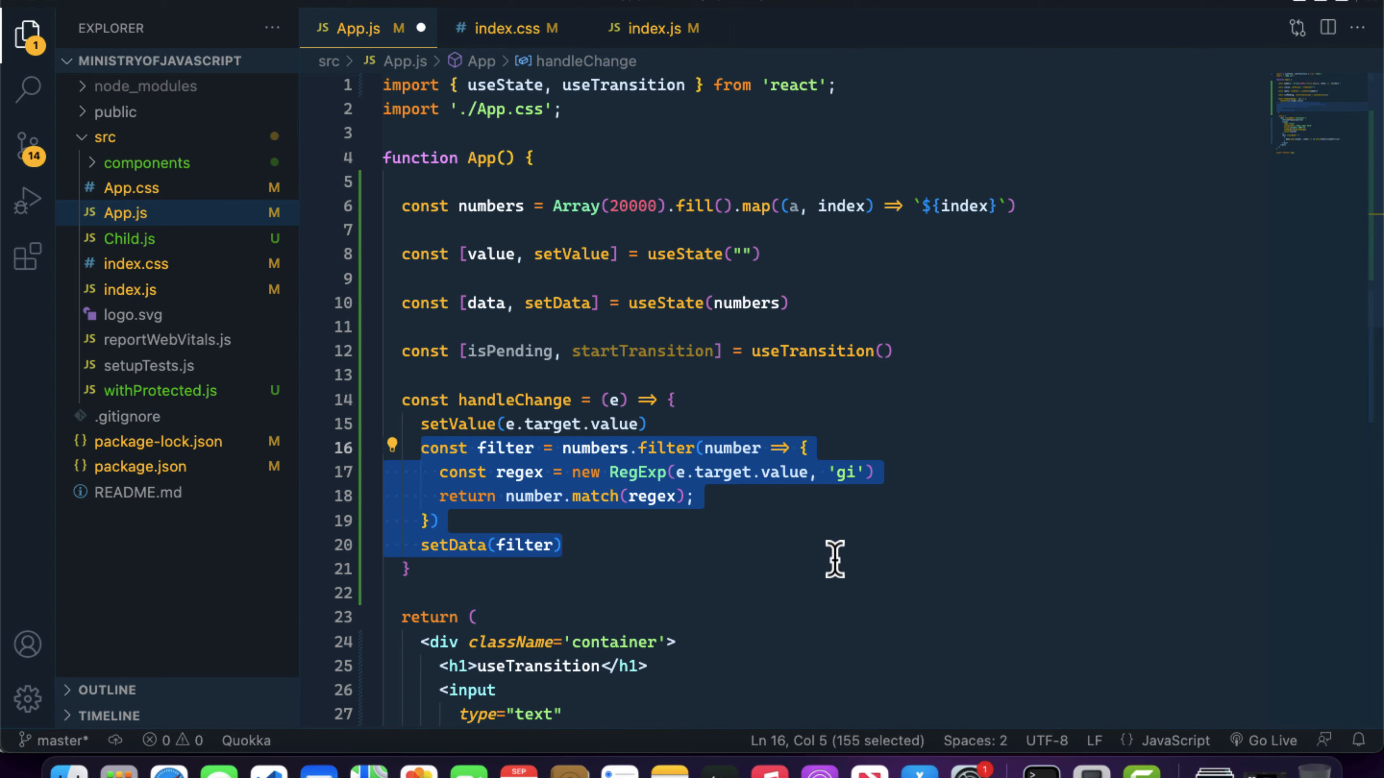
mouse_move(816, 549)
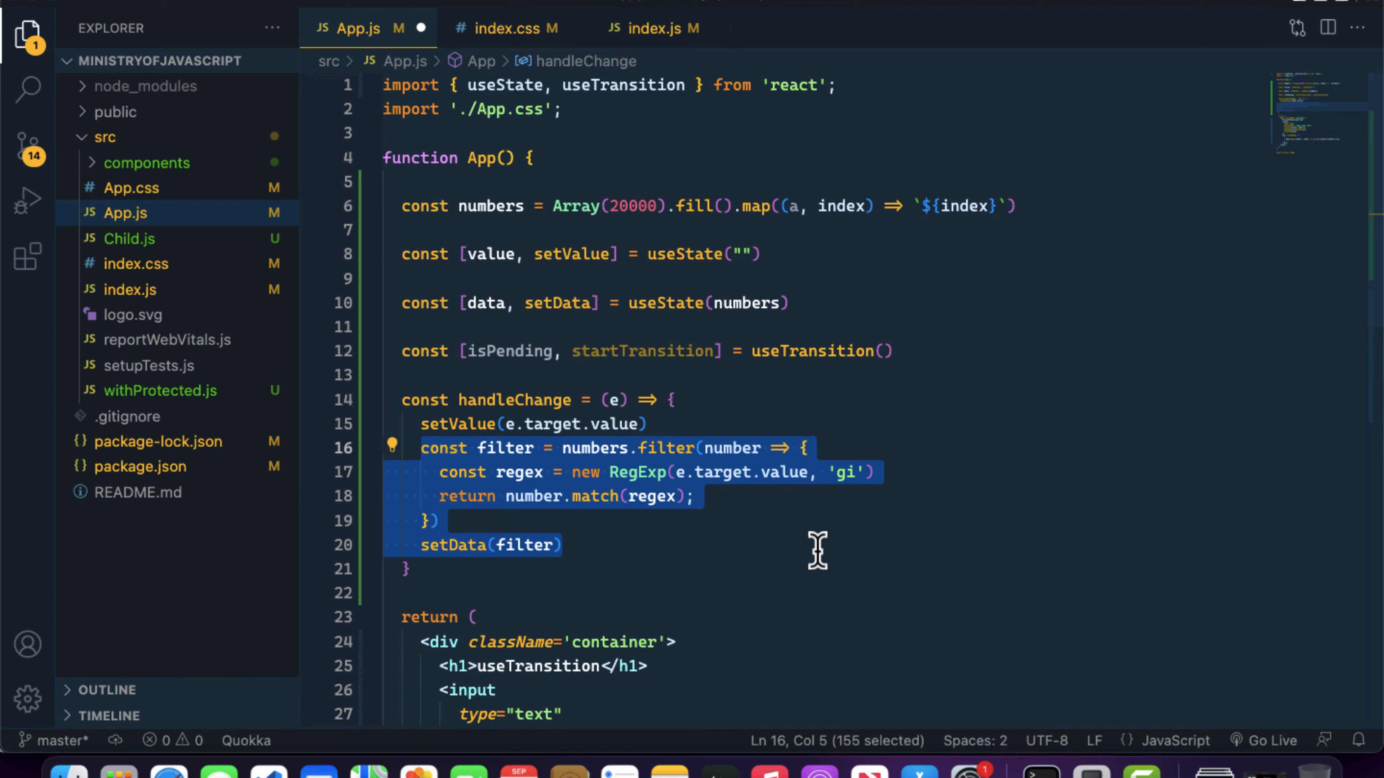
mouse_move(740, 553)
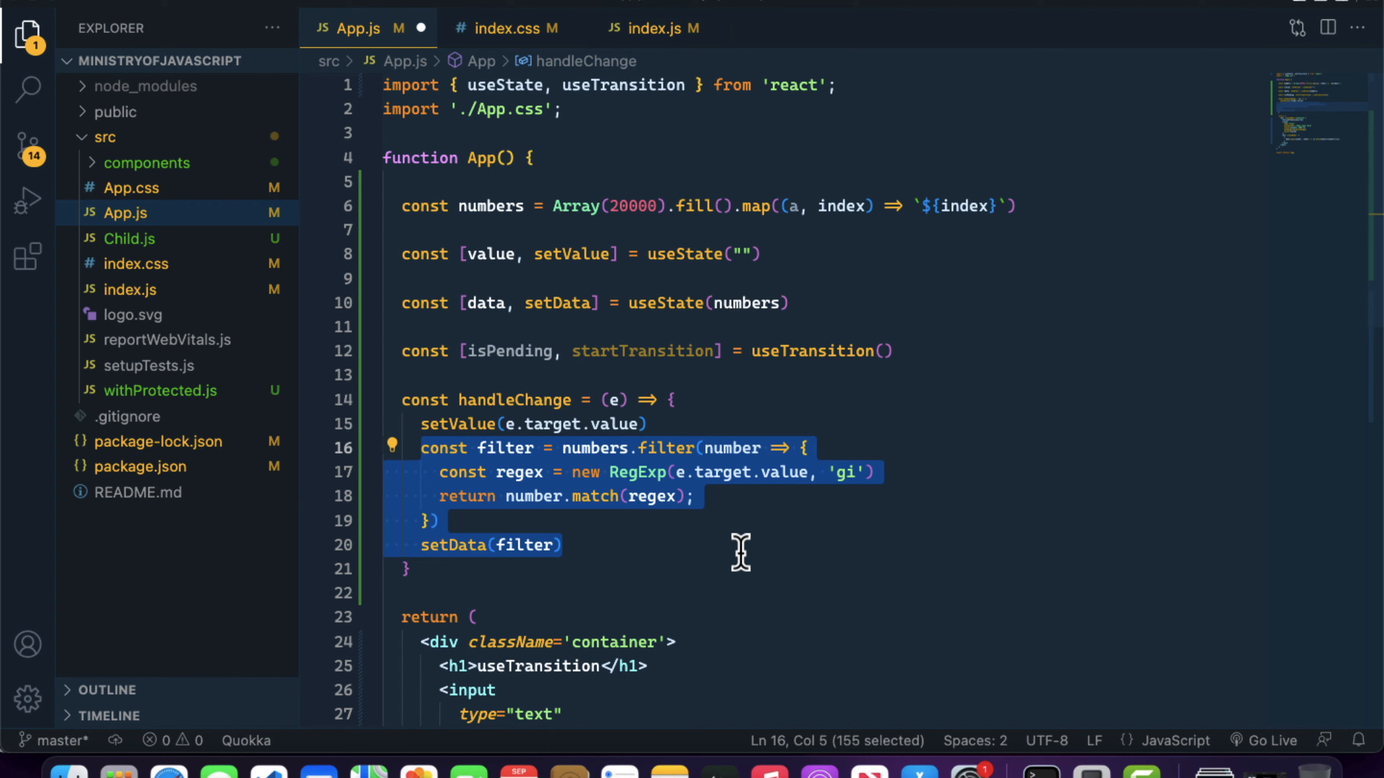
text(startTransition(()
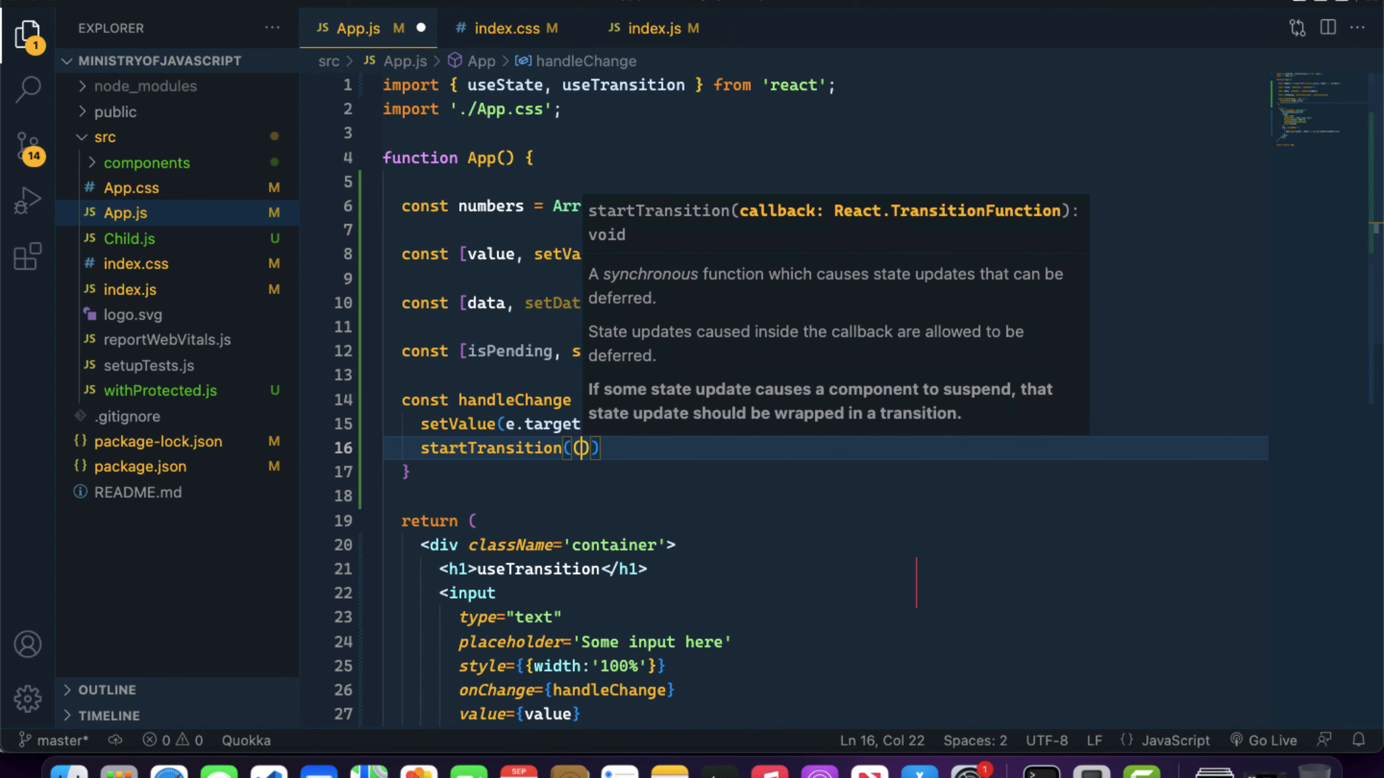
text(() => {)
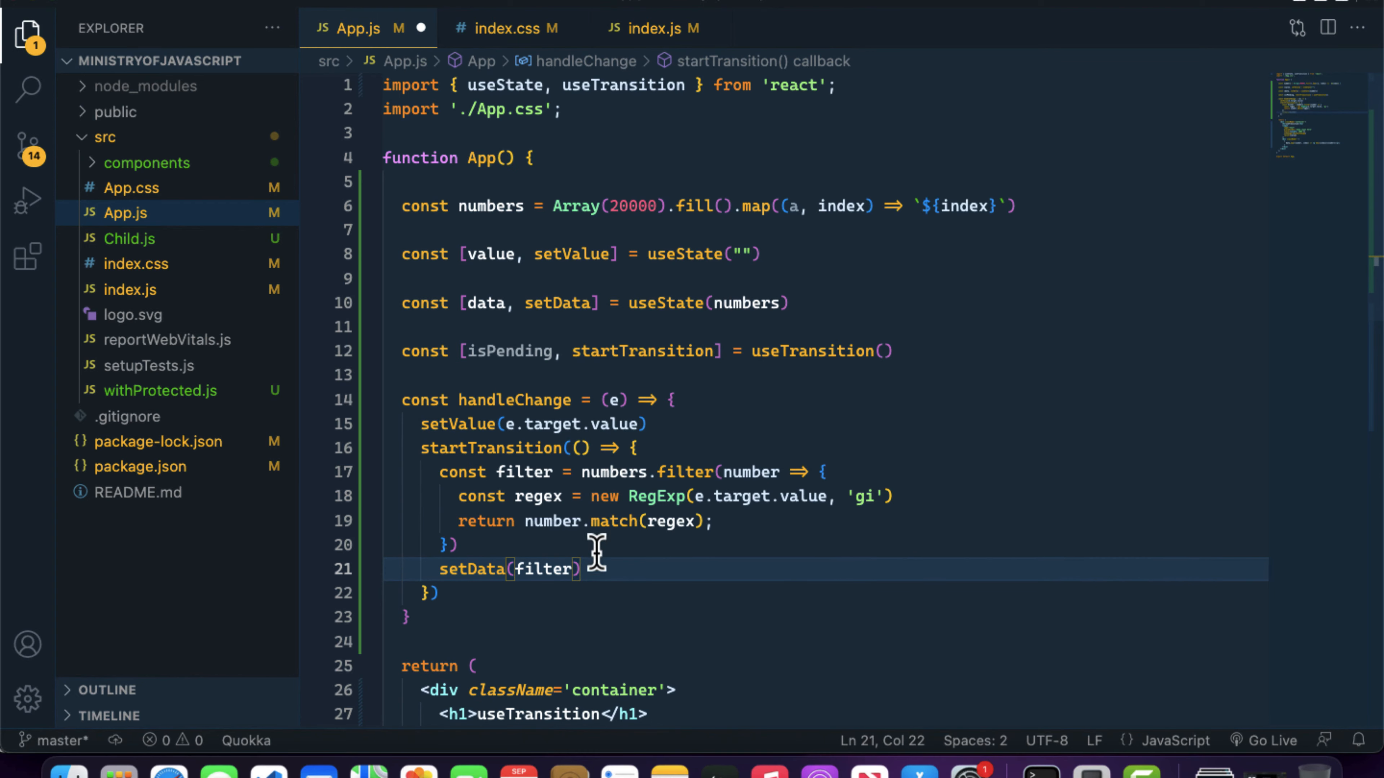
mouse_move(491, 447)
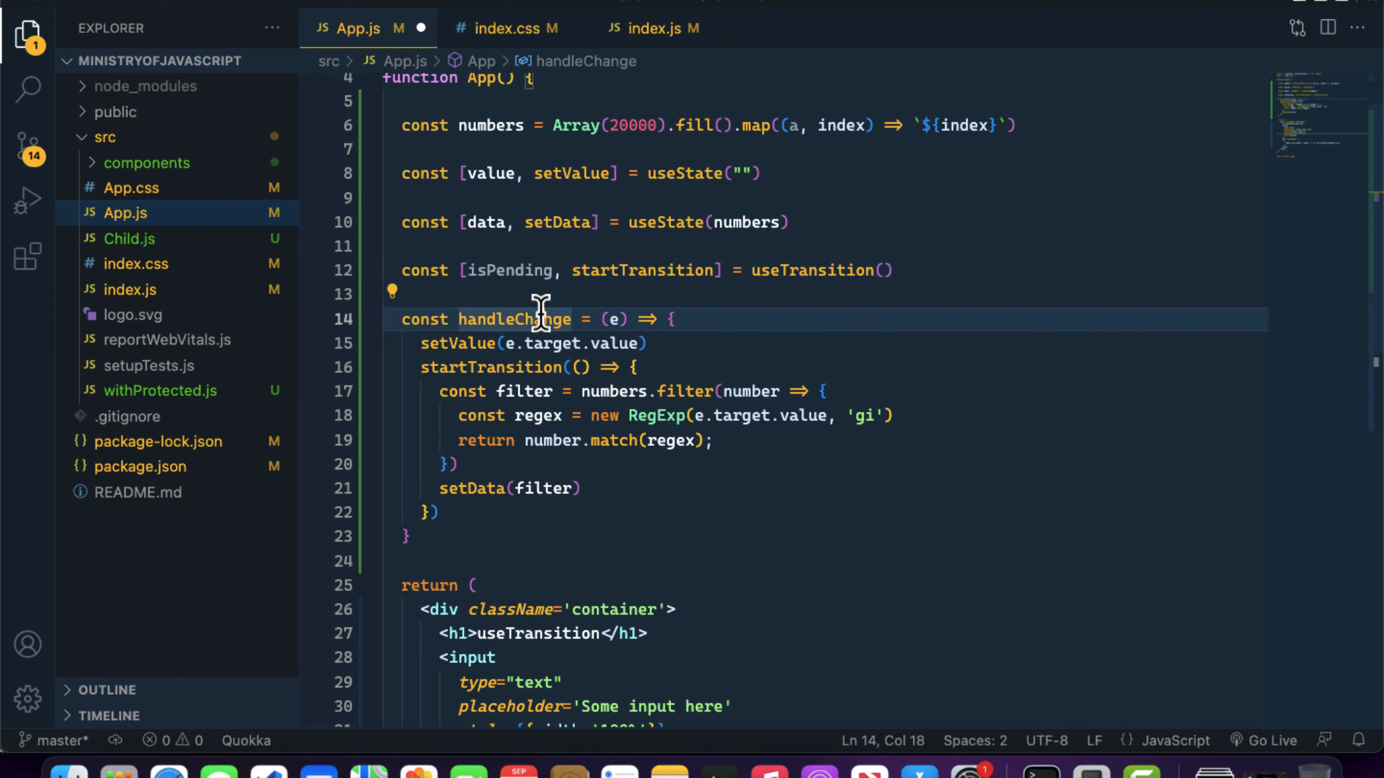
double_click(509, 271)
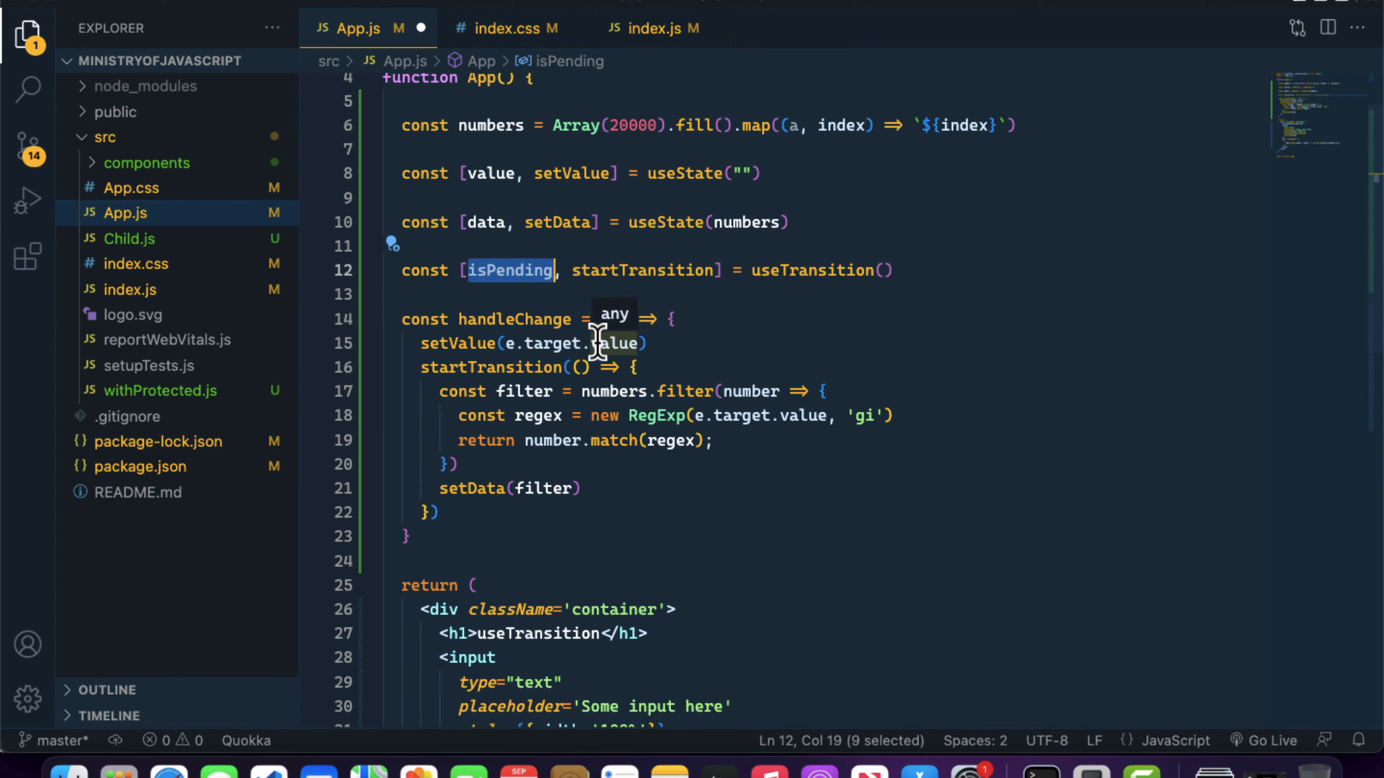
mouse_move(613, 283)
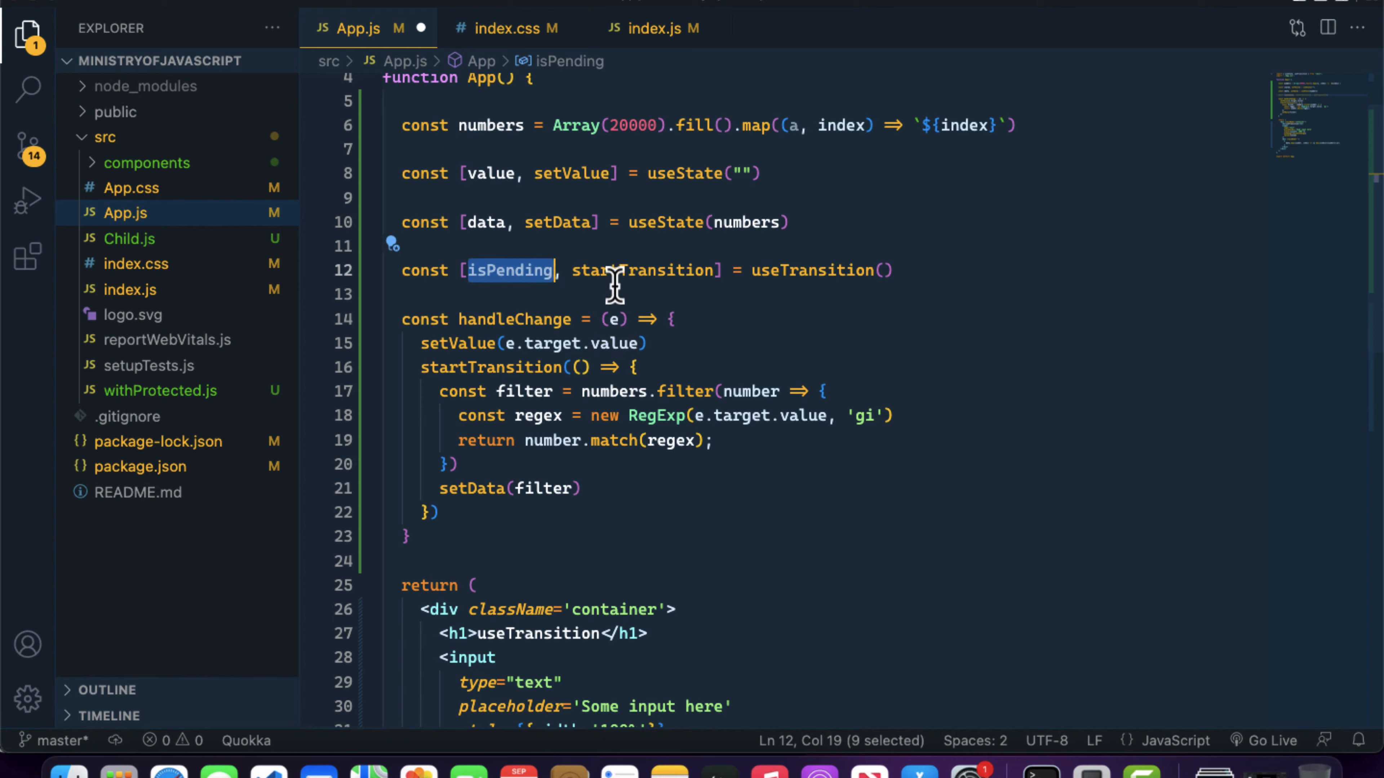
mouse_move(688, 390)
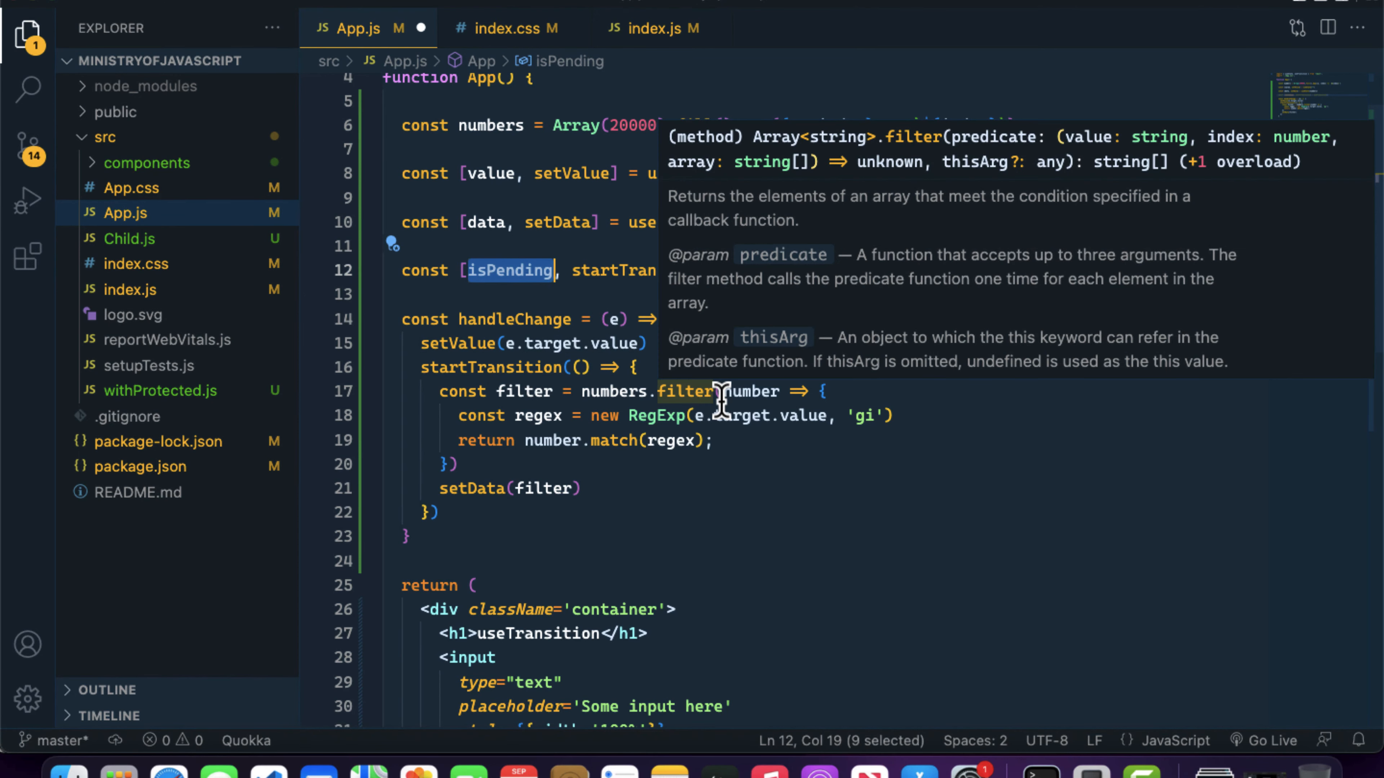
mouse_move(508, 271)
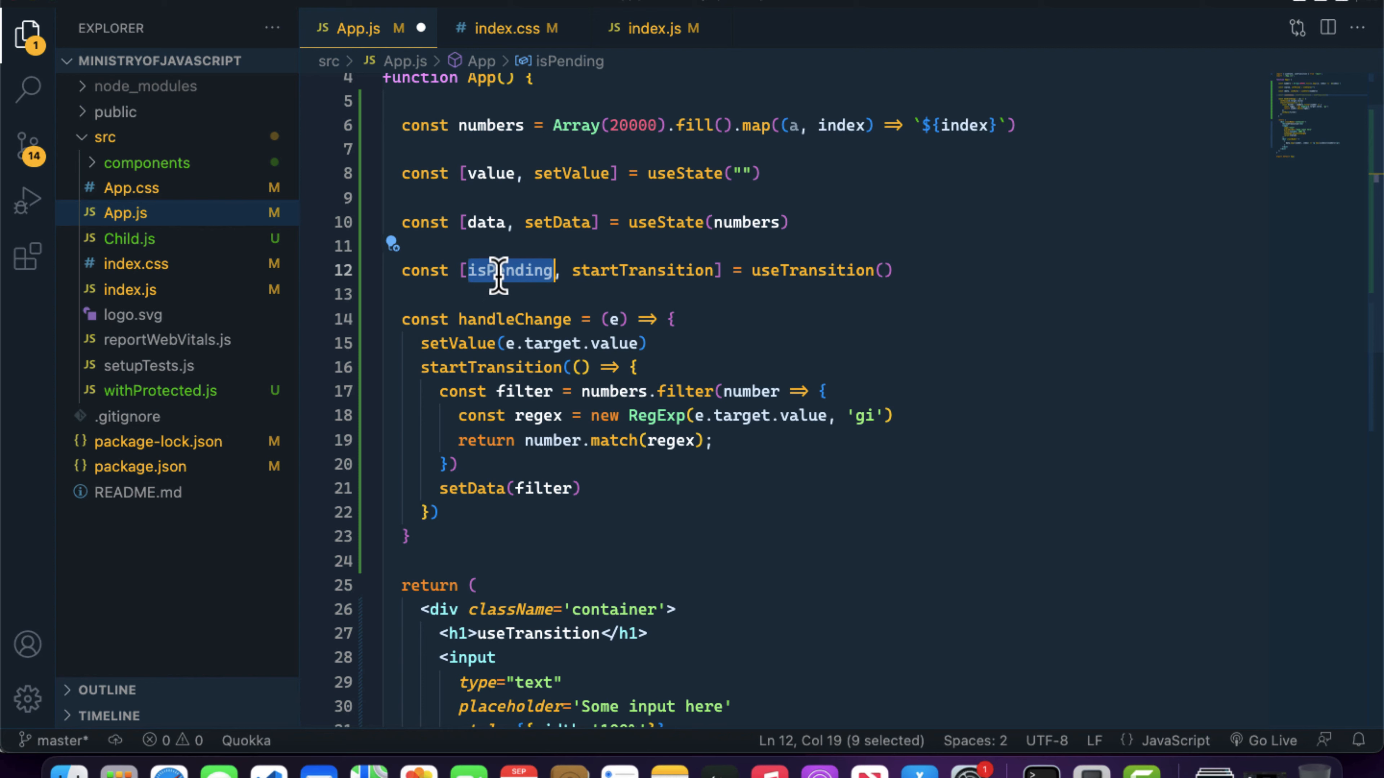
mouse_move(748, 375)
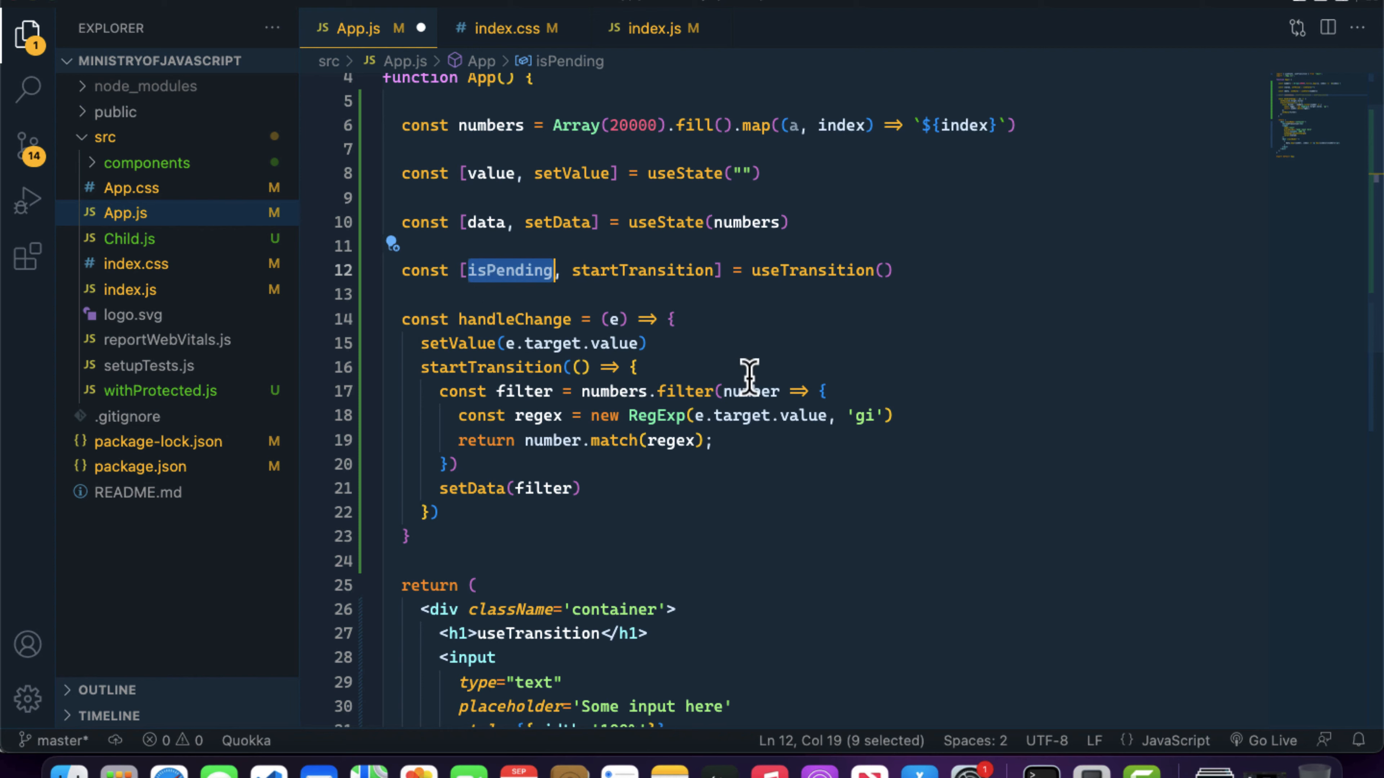
mouse_move(510, 270)
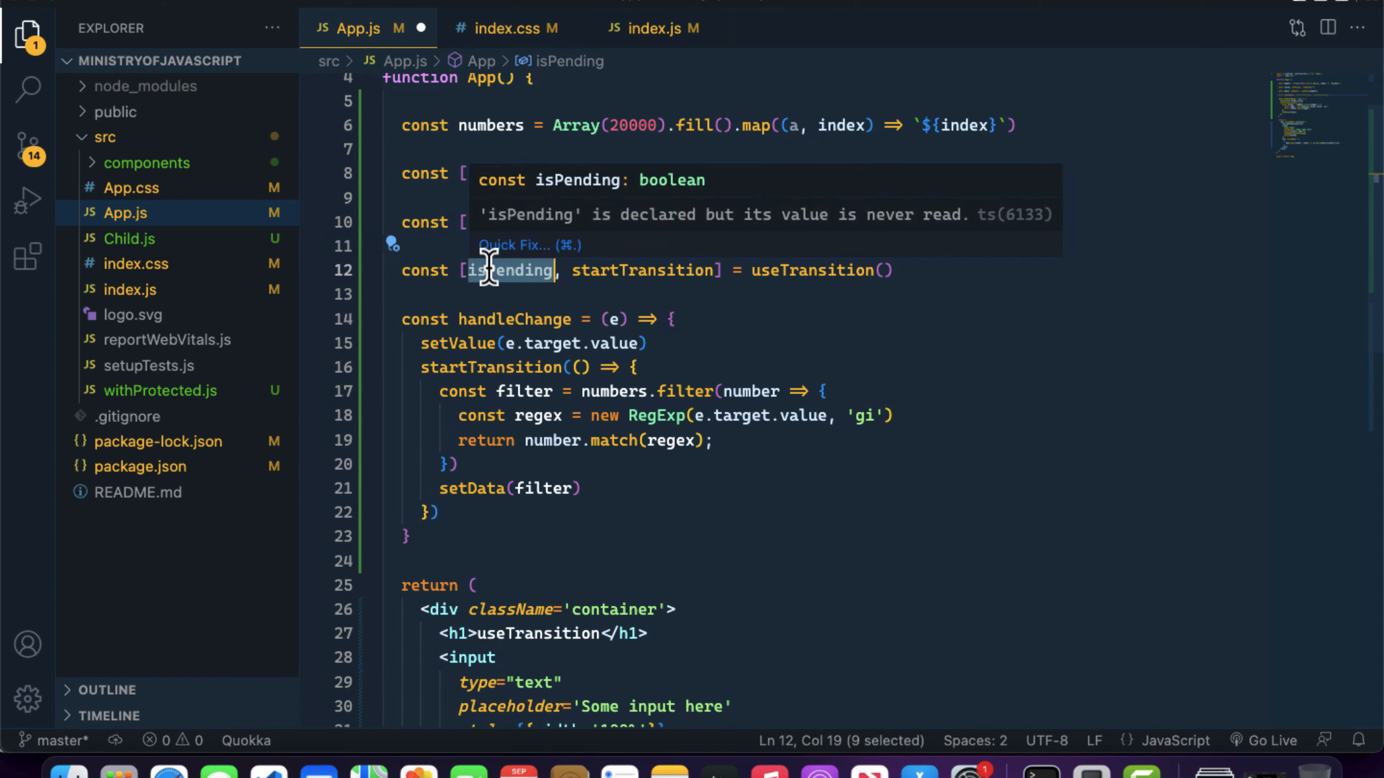
scroll(down, 3)
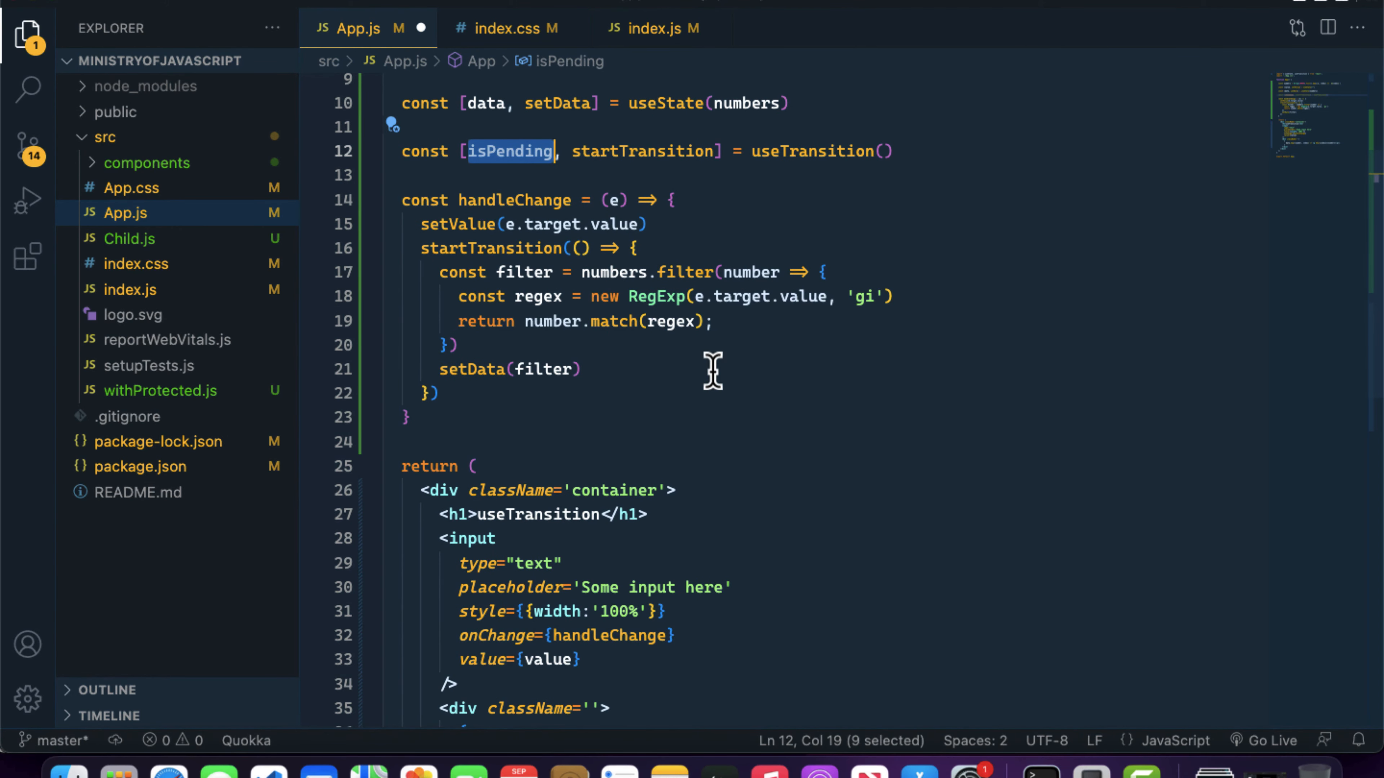
scroll(down, 3)
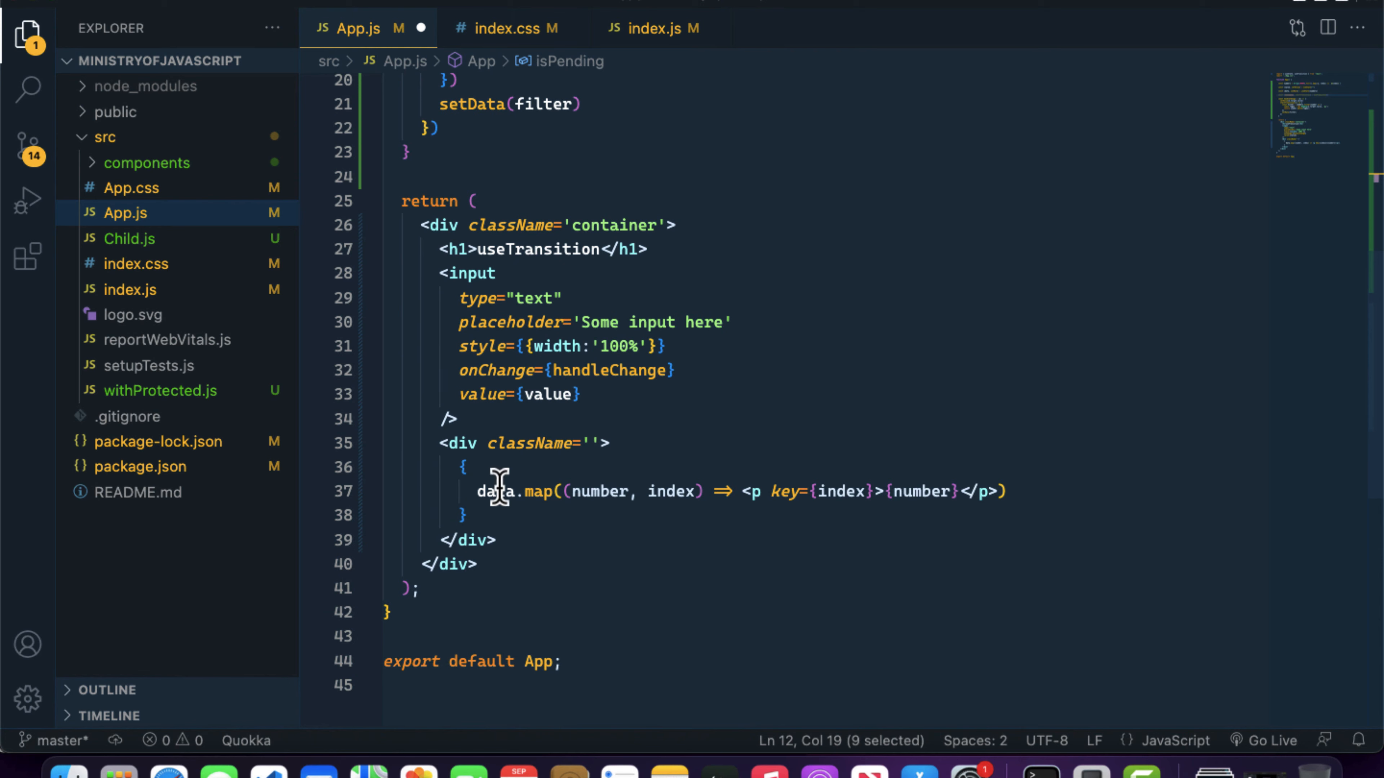
Step: Replace the data.map rendering line with the start of an isPending conditional
key(Delete)
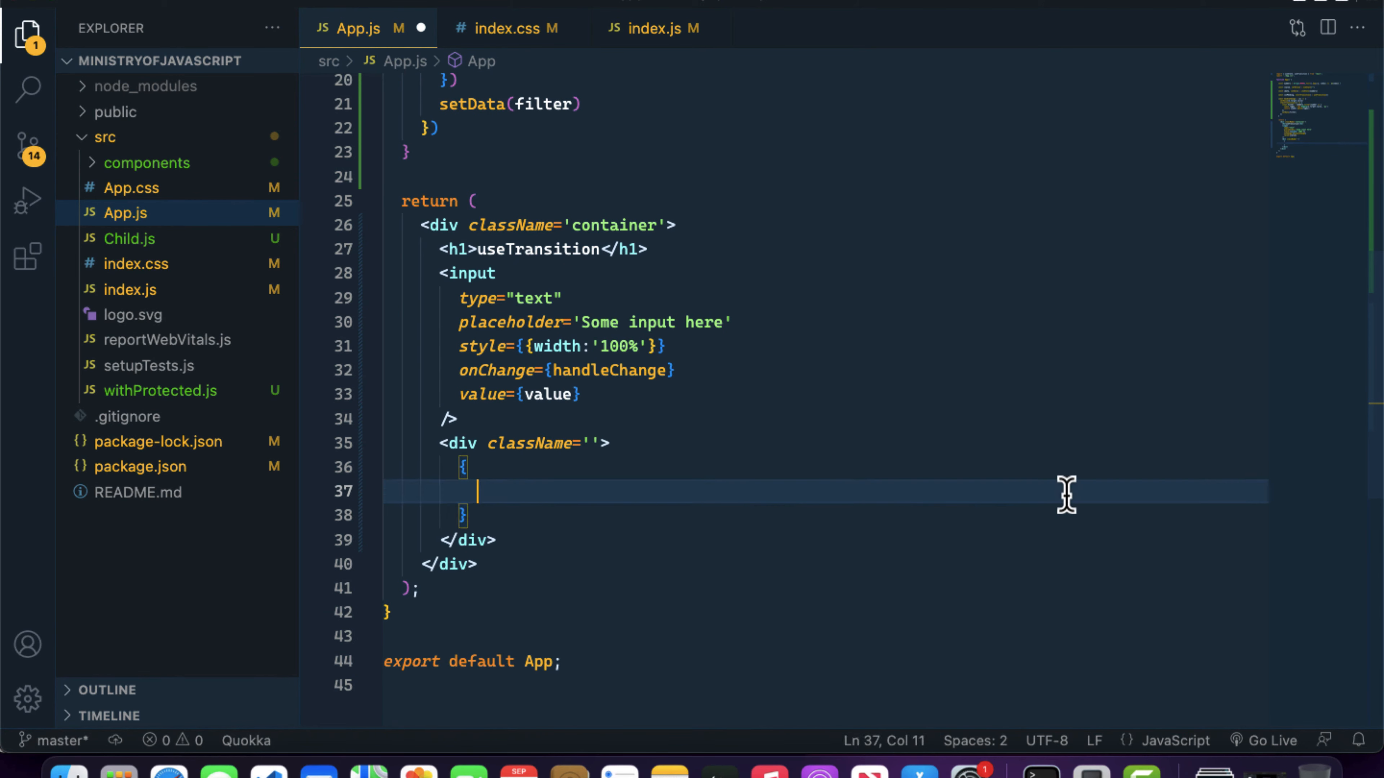
text(isPending)
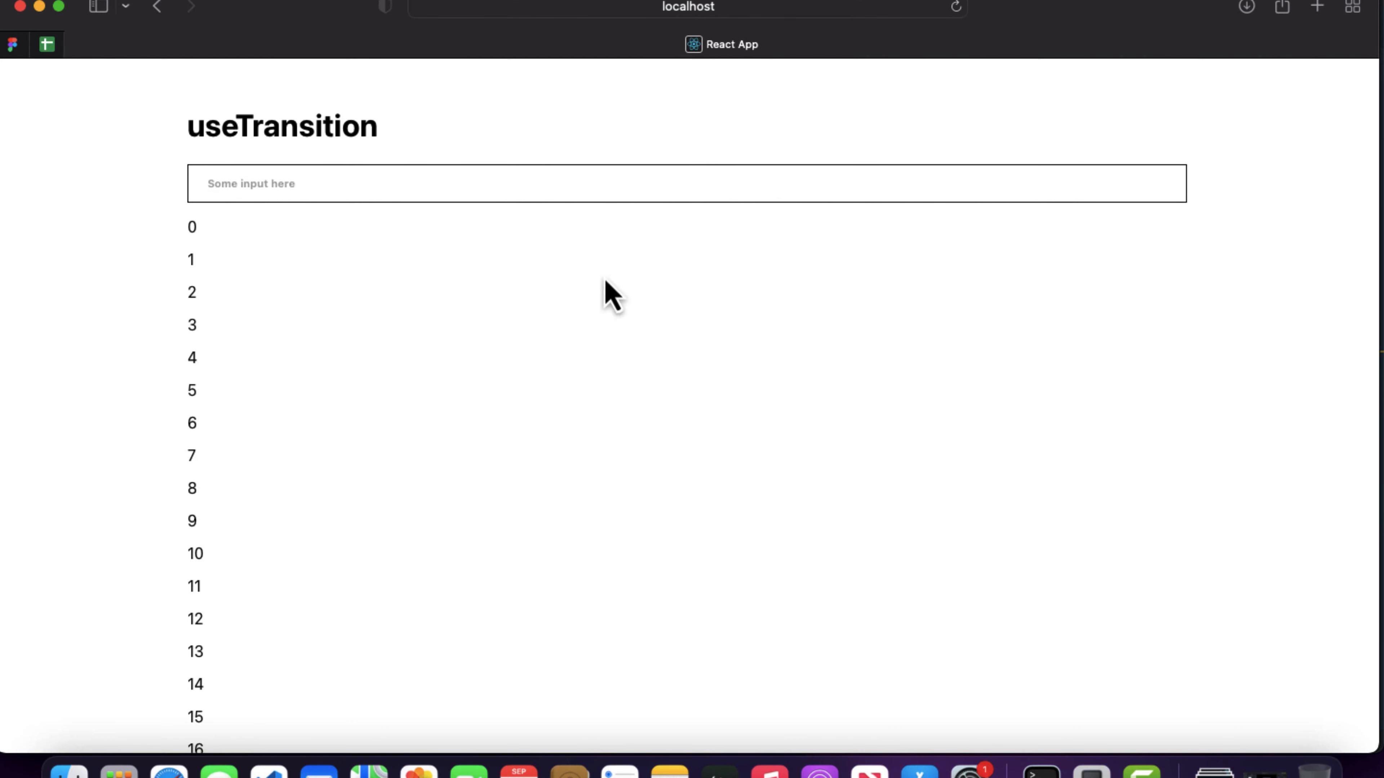
Step: Filter the list with a long run of 1s so Loading... shows, then delete several digits
click(687, 184)
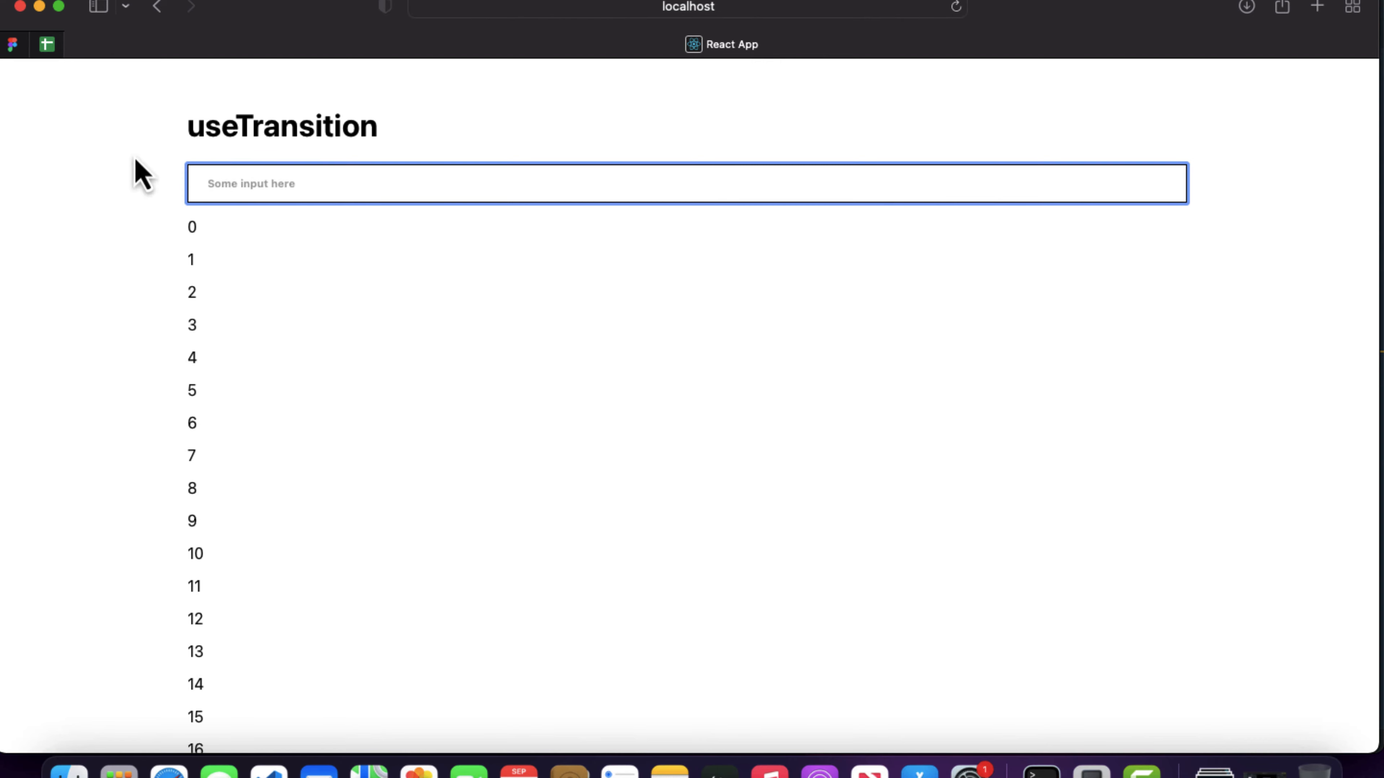
text(1)
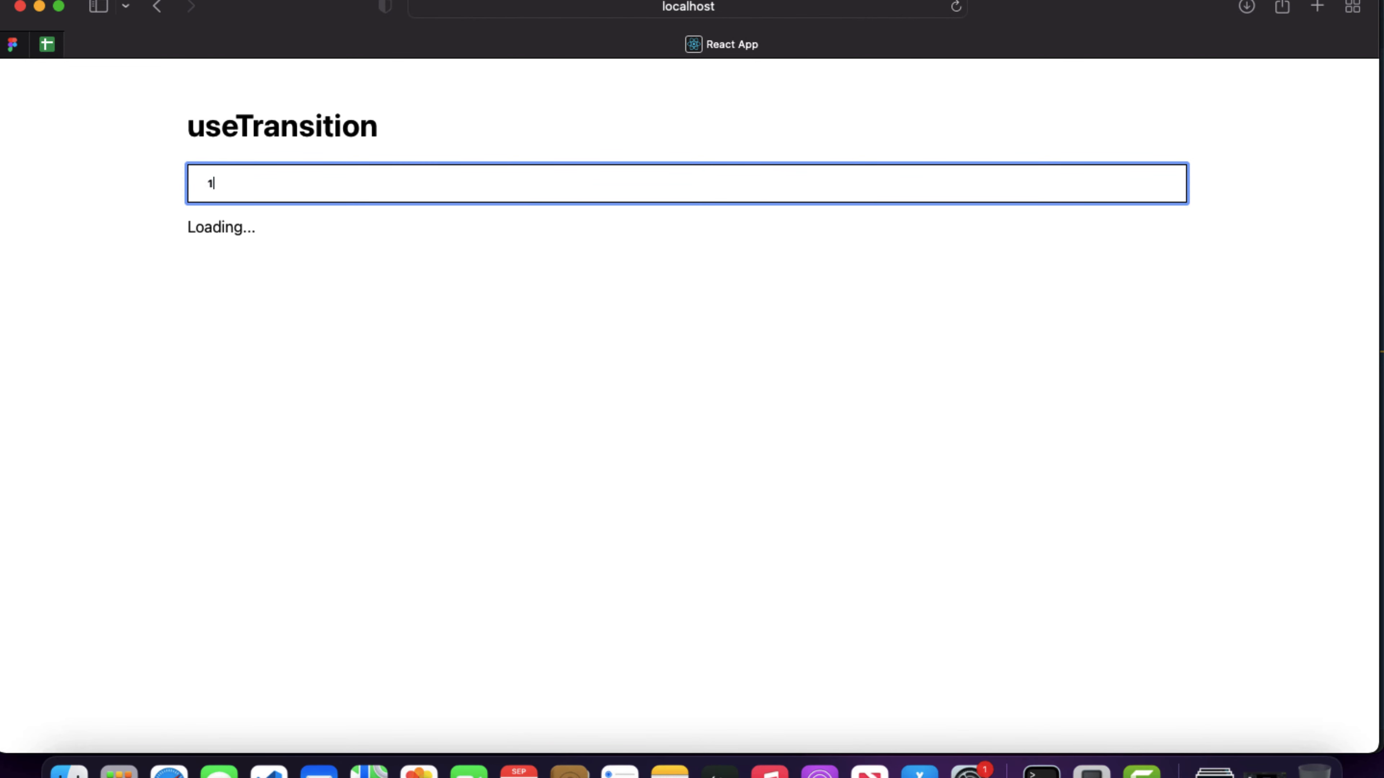
text(111111)
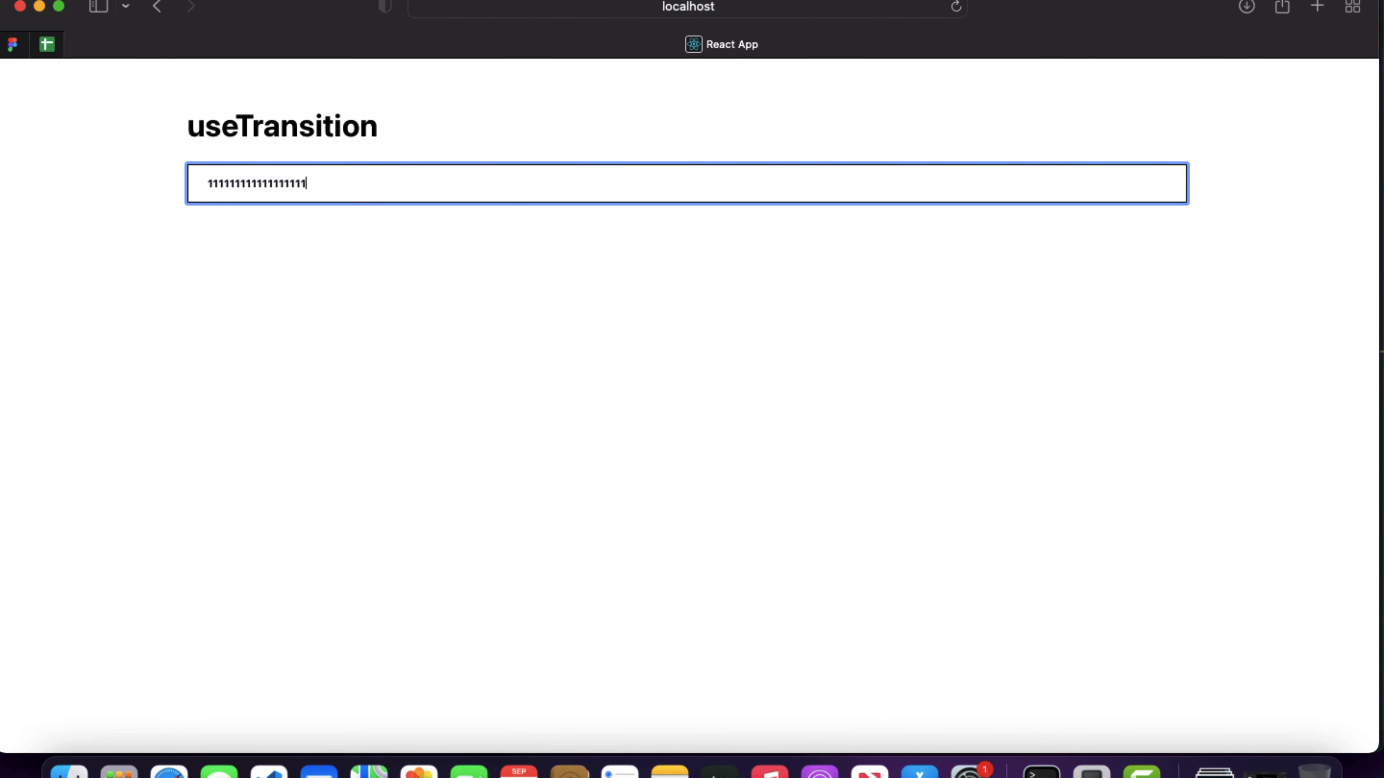
text(1111111111)
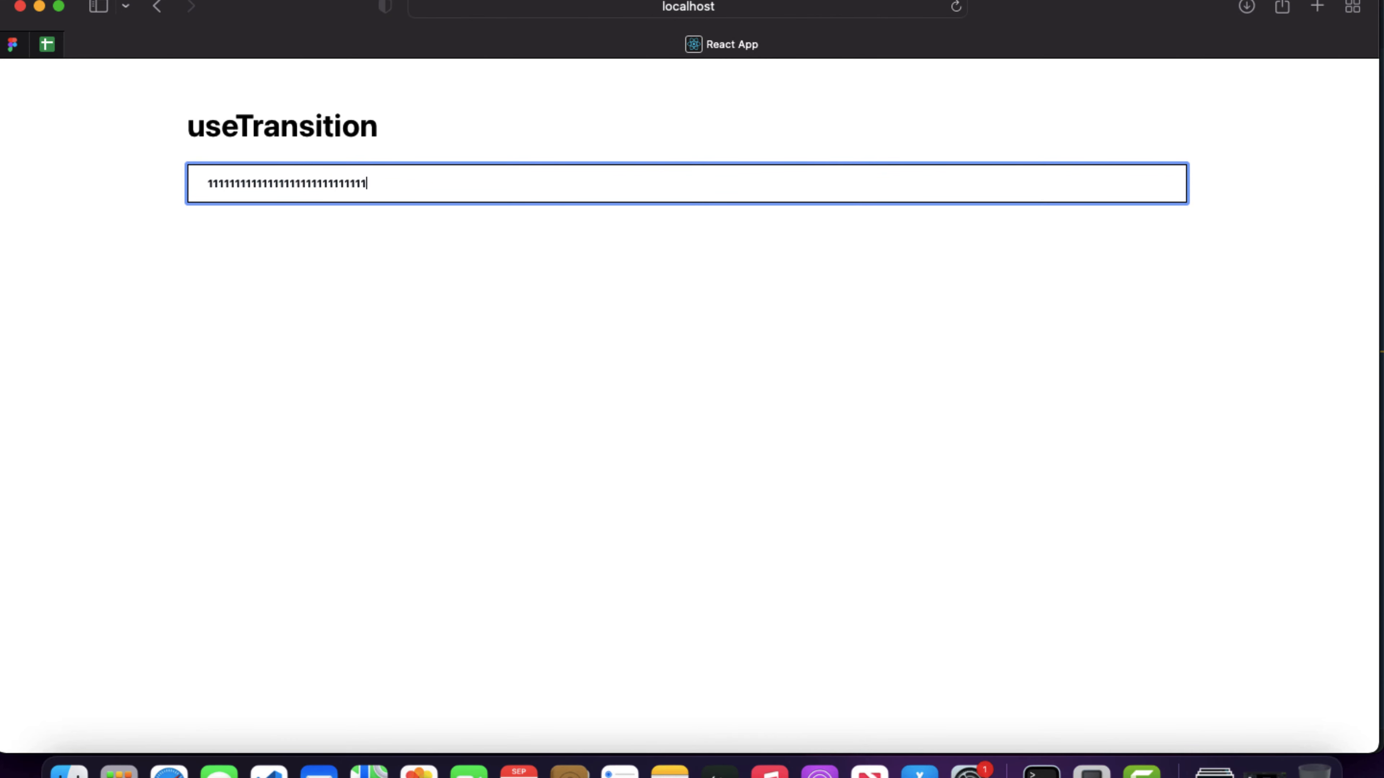
key(Backspace)
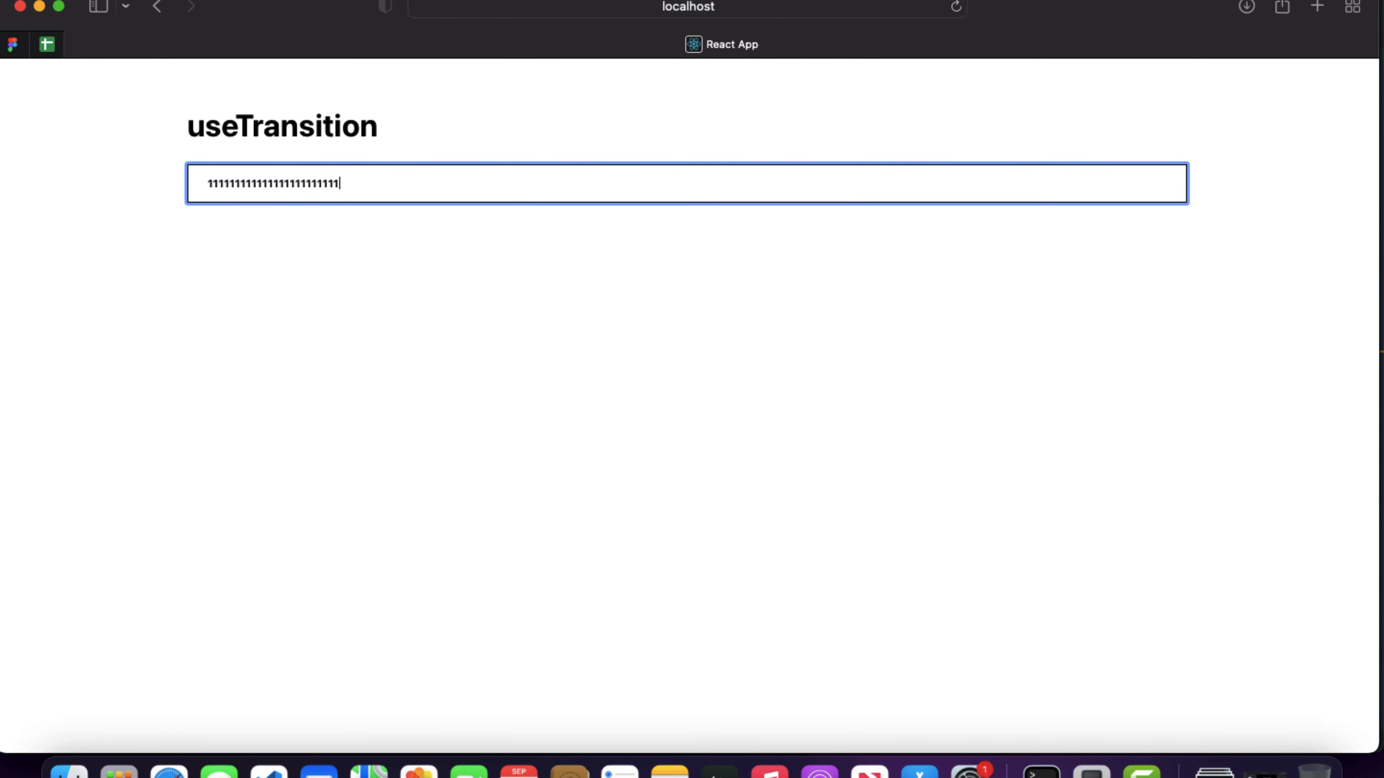
key(Backspace)
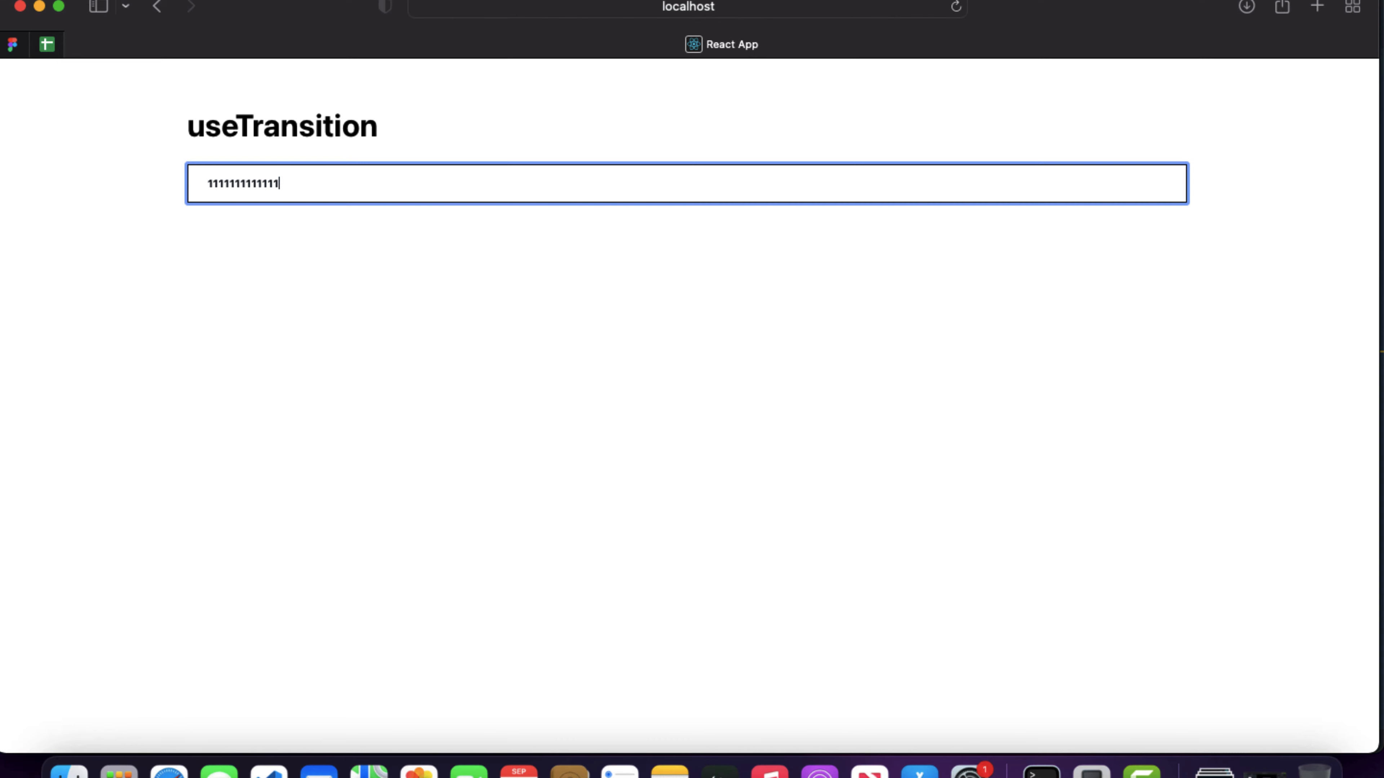
key(Backspace)
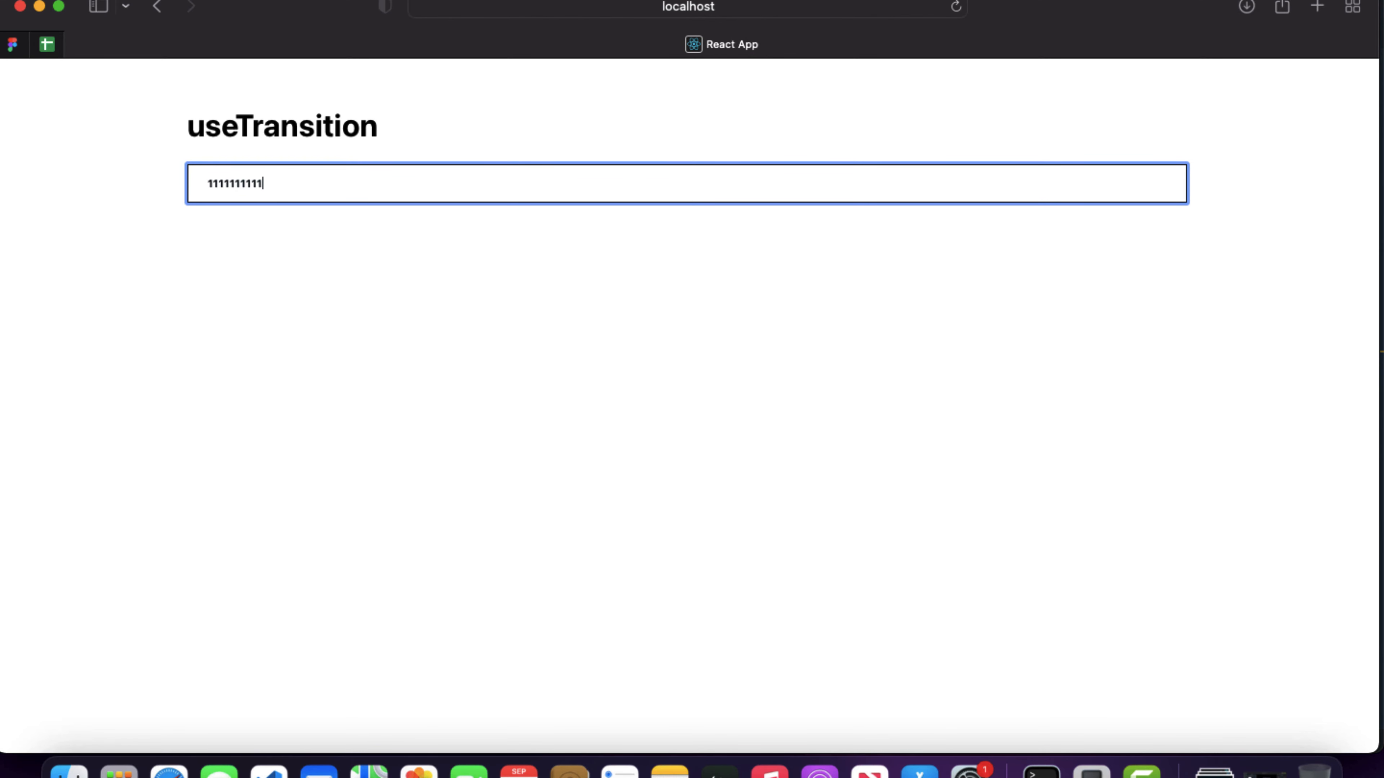